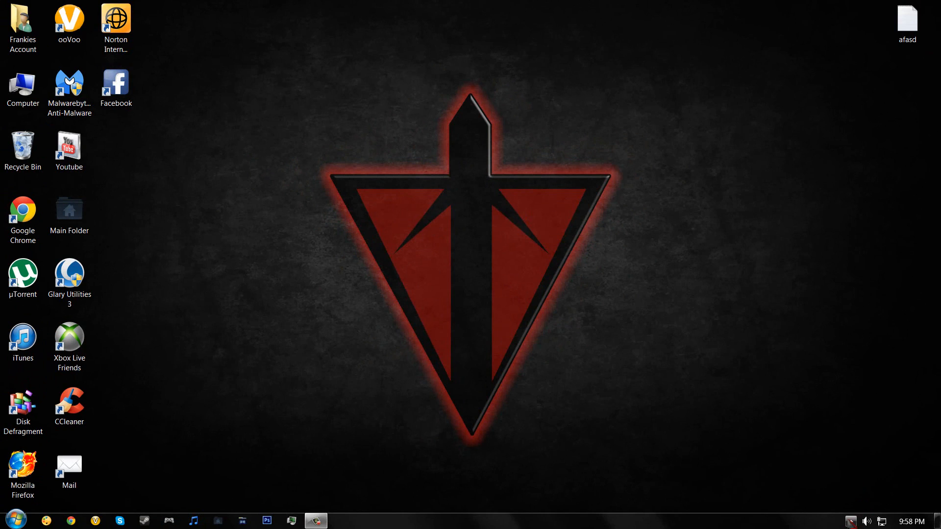
{"action": "mouse_move", "coordinate": [683, 361]}
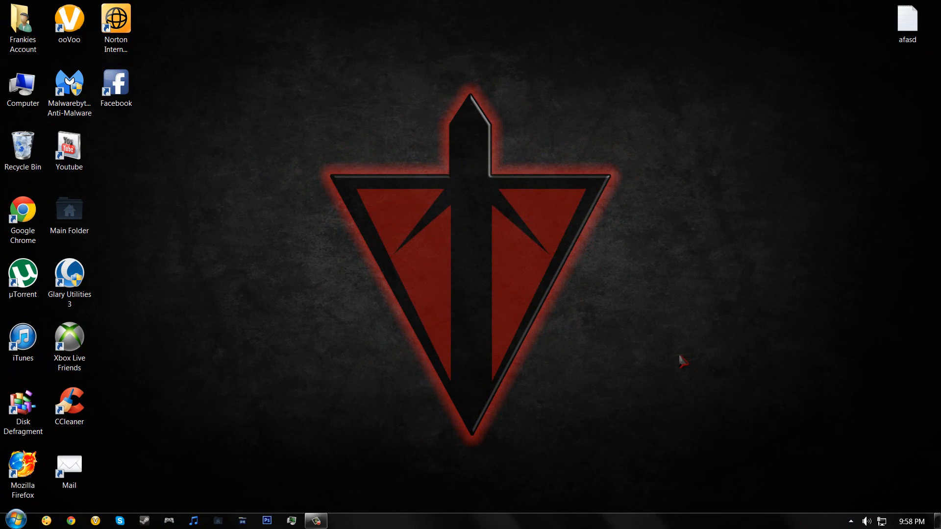
{"action": "mouse_move", "coordinate": [672, 360]}
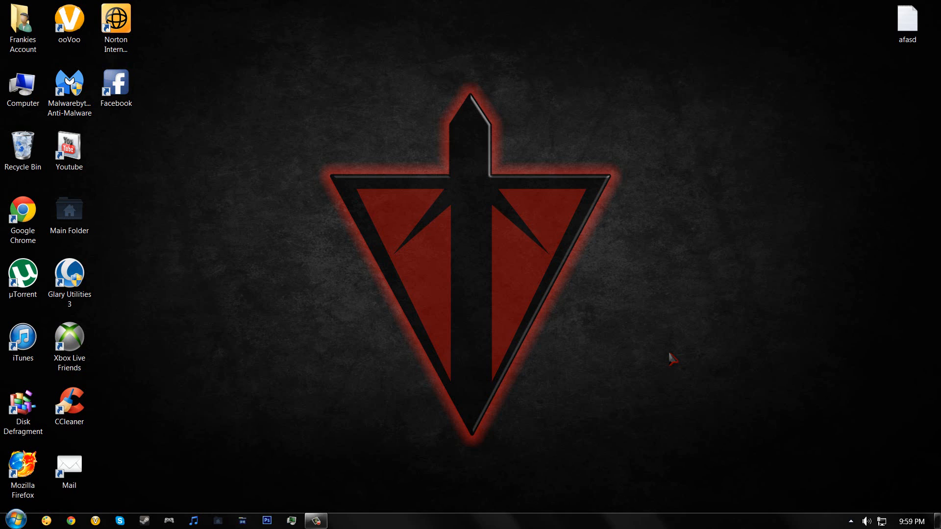
{"action": "mouse_move", "coordinate": [589, 174]}
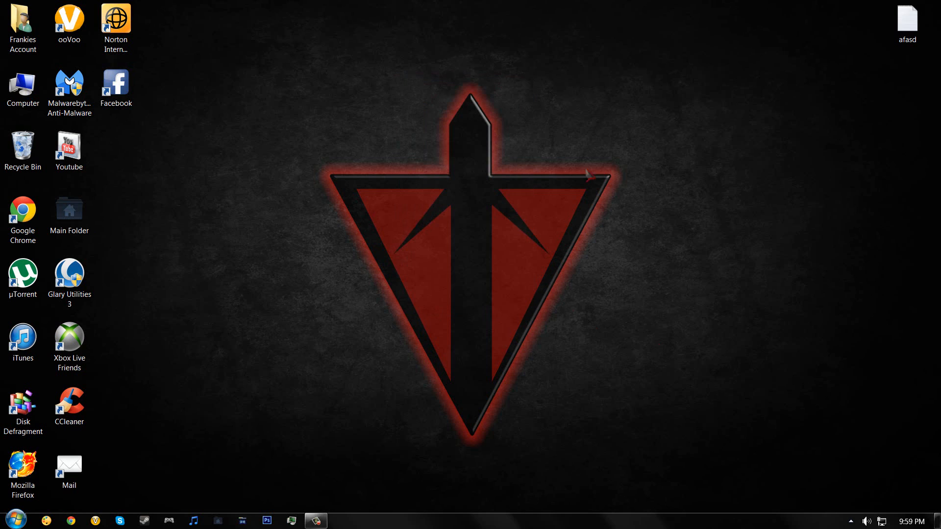
{"action": "mouse_move", "coordinate": [600, 153]}
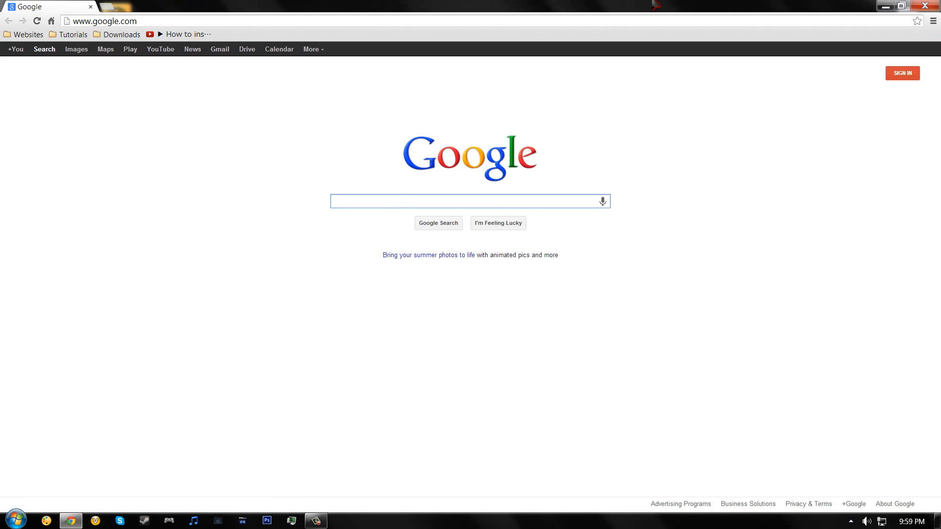
Google 'virtualbox' and download the Windows-hosts VirtualBox installer from the official downloads page
{"action": "type", "text": "virtual"}
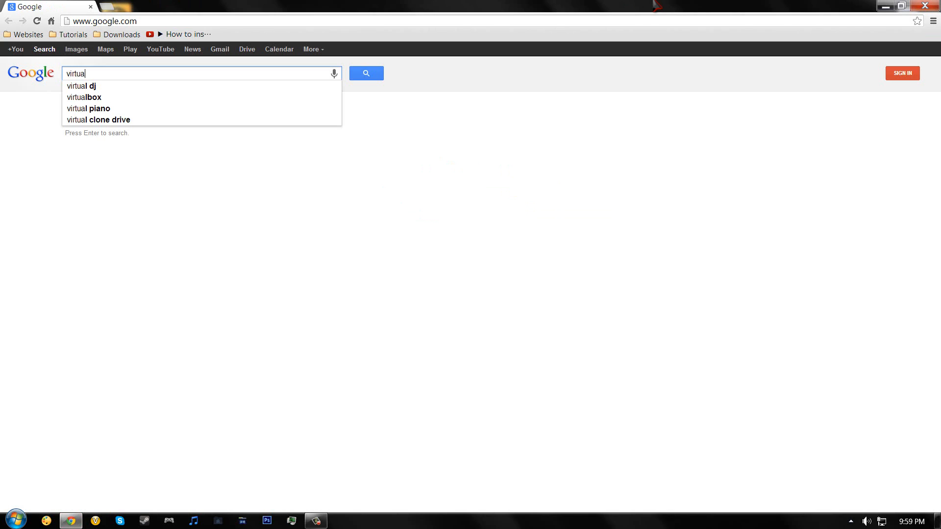
{"action": "left_click", "coordinate": [84, 97]}
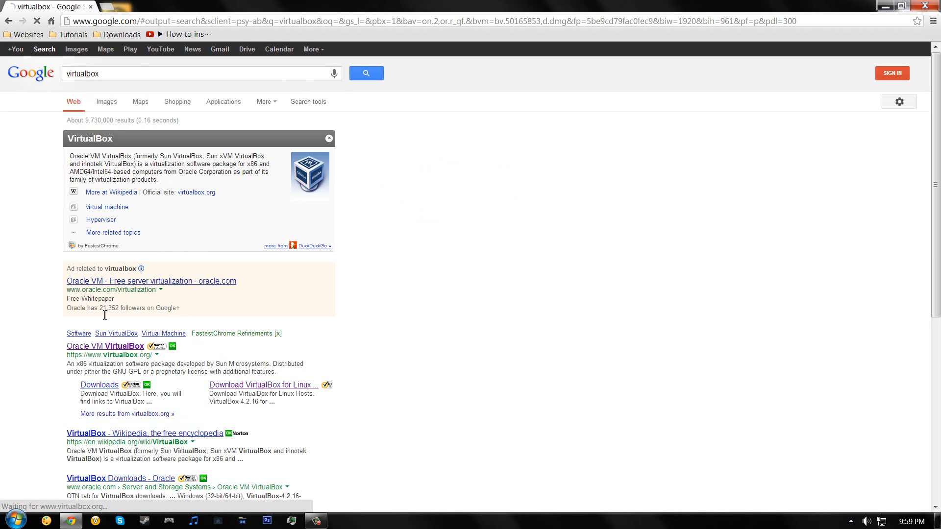
{"action": "left_click", "coordinate": [99, 385]}
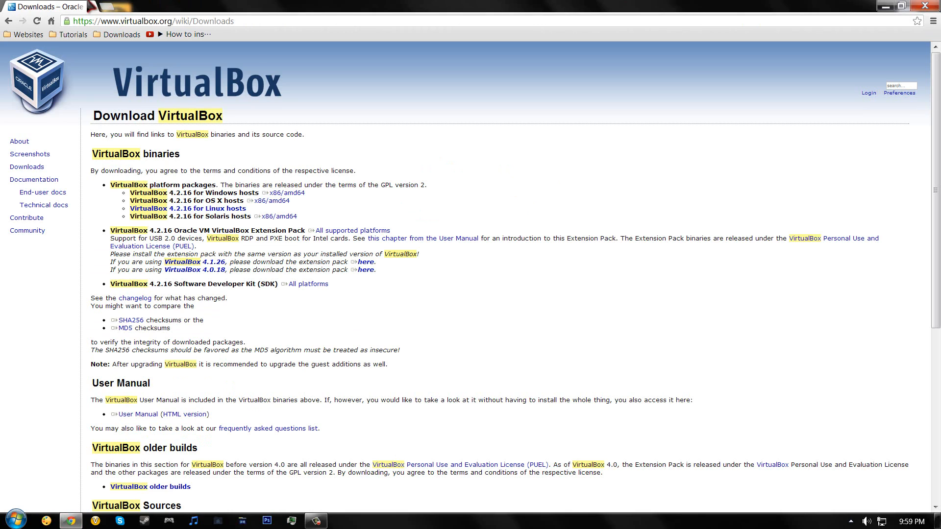
{"action": "mouse_move", "coordinate": [263, 201]}
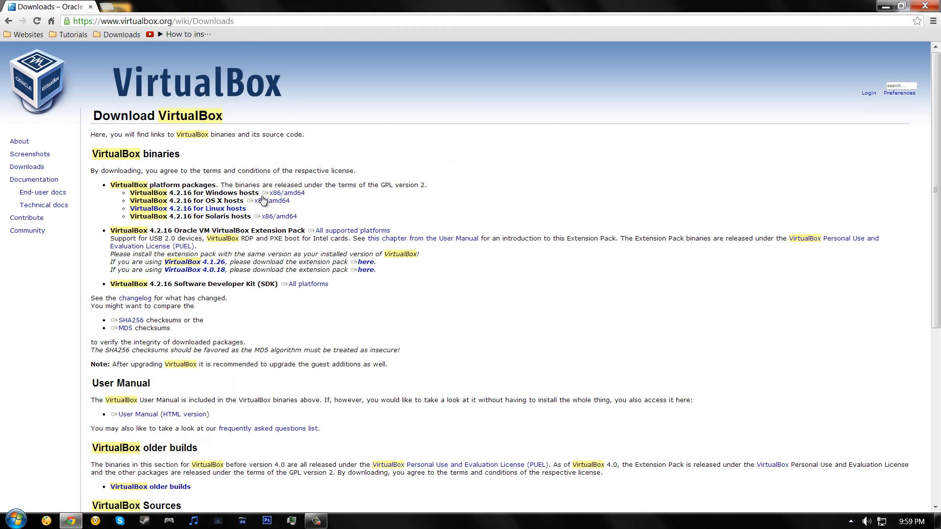
{"action": "left_click", "coordinate": [284, 193]}
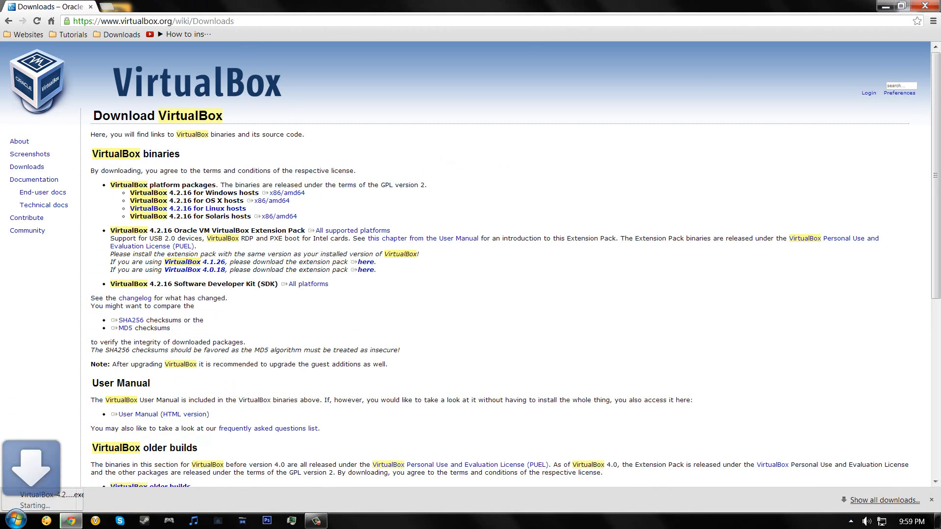
{"action": "left_click", "coordinate": [905, 6]}
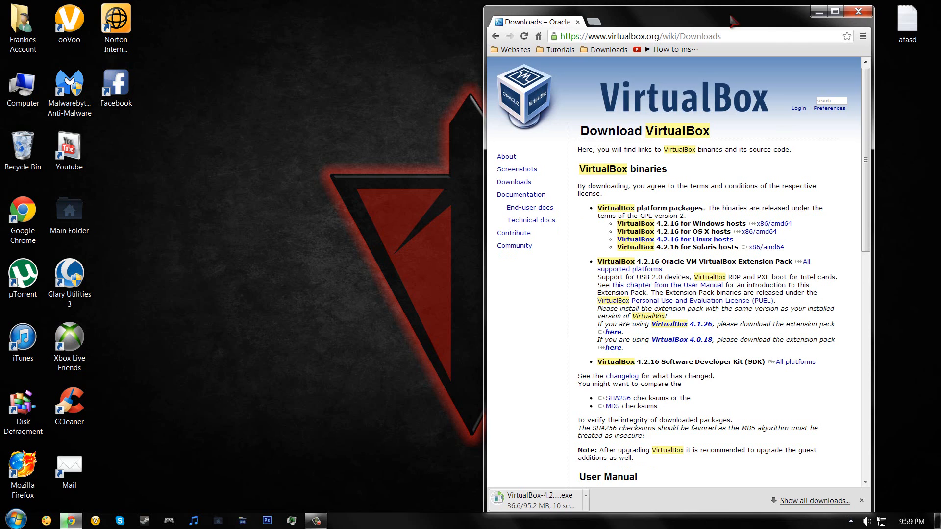
{"action": "mouse_move", "coordinate": [519, 423]}
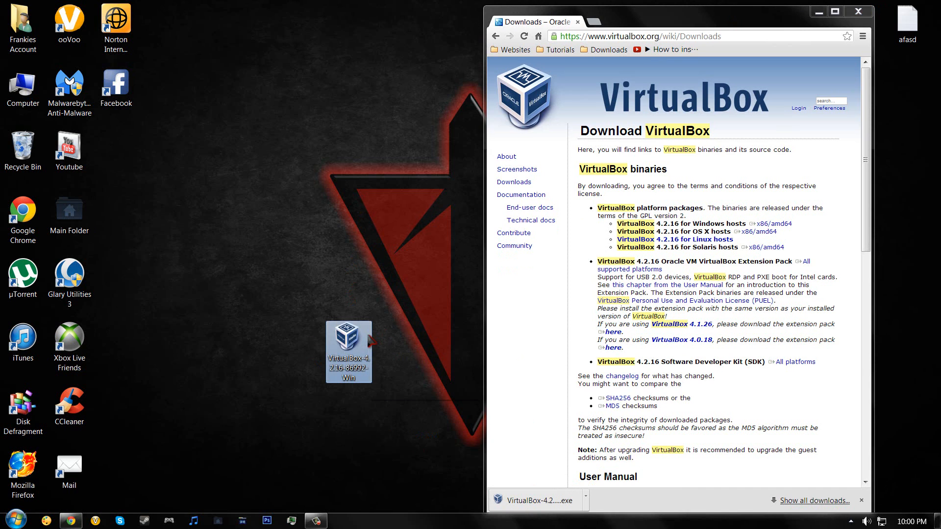
Launch the downloaded VirtualBox 4.2.16 installer, accepting the security warning
{"action": "double_click", "coordinate": [348, 352]}
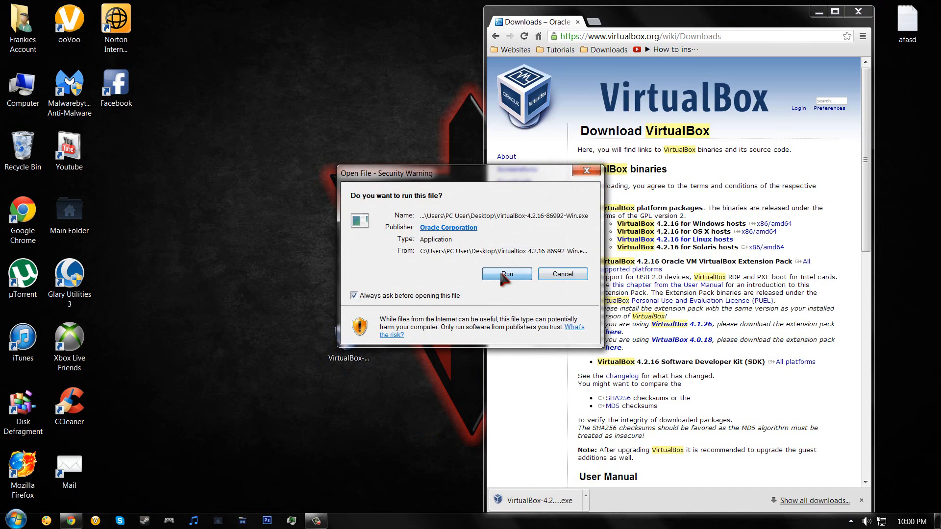
{"action": "left_click", "coordinate": [506, 273]}
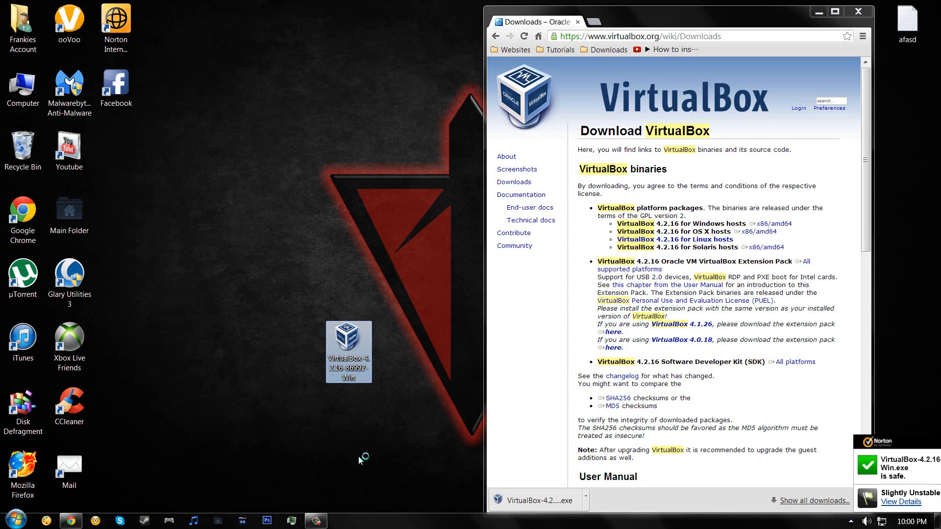
{"action": "double_click", "coordinate": [348, 351]}
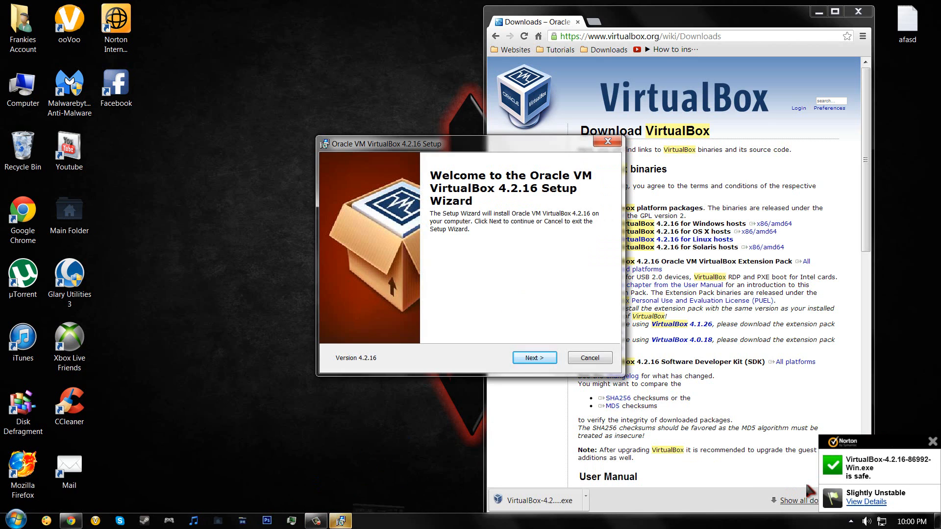
{"action": "mouse_move", "coordinate": [778, 426]}
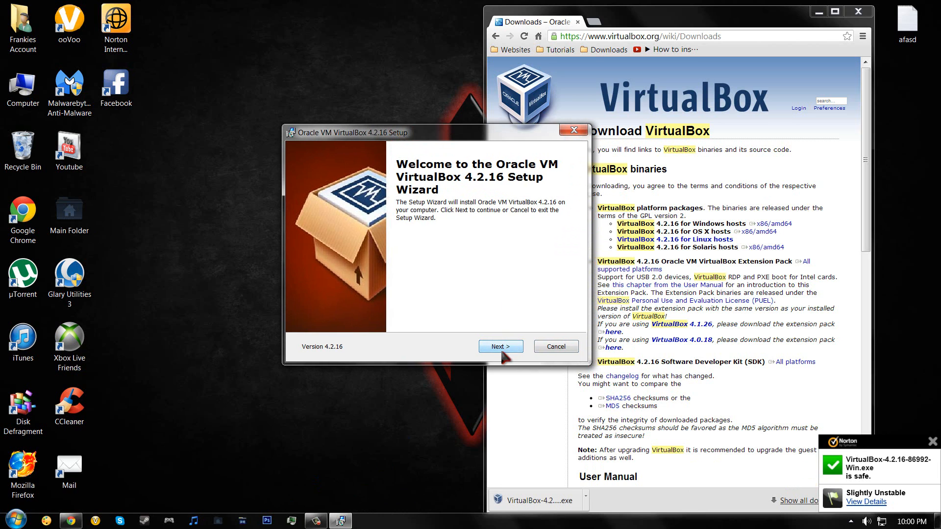
Step through Custom Setup with defaults, decline the network interfaces warning, and close the wizard
{"action": "left_click", "coordinate": [500, 347]}
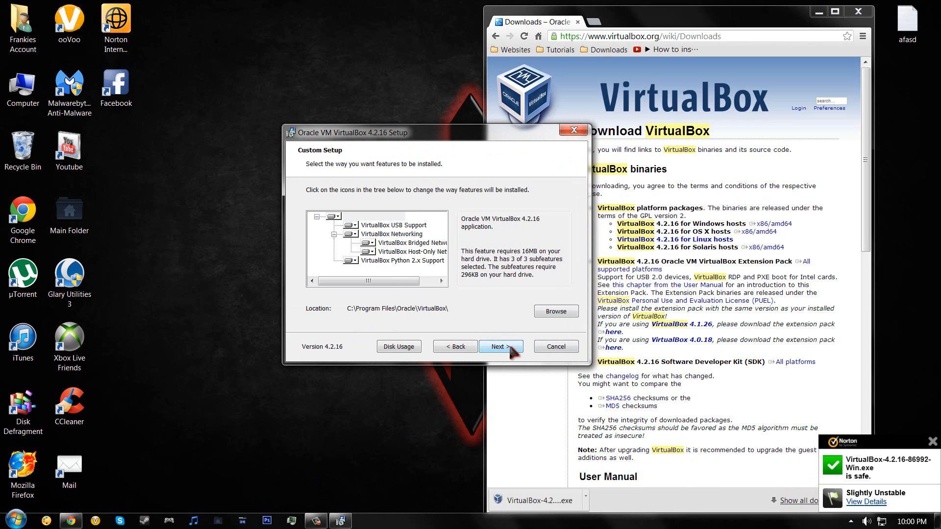
{"action": "left_click", "coordinate": [500, 346]}
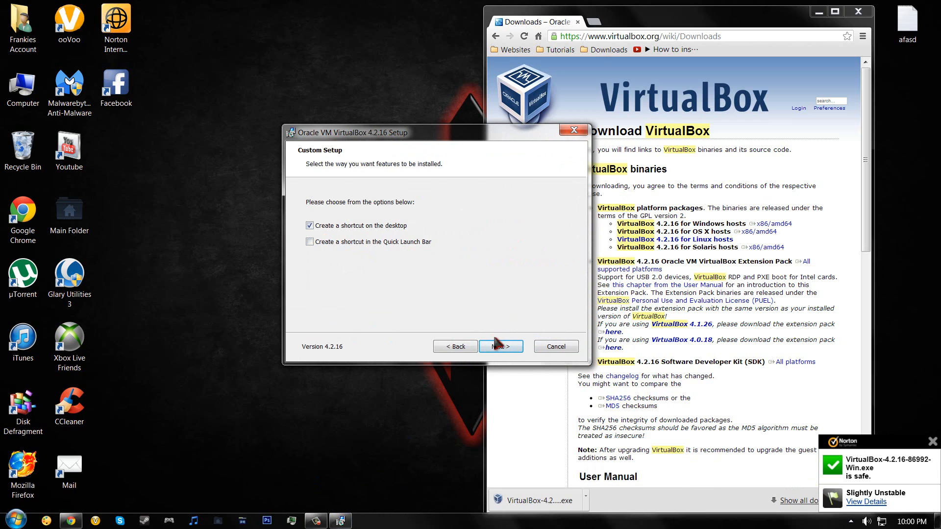
{"action": "left_click", "coordinate": [499, 347]}
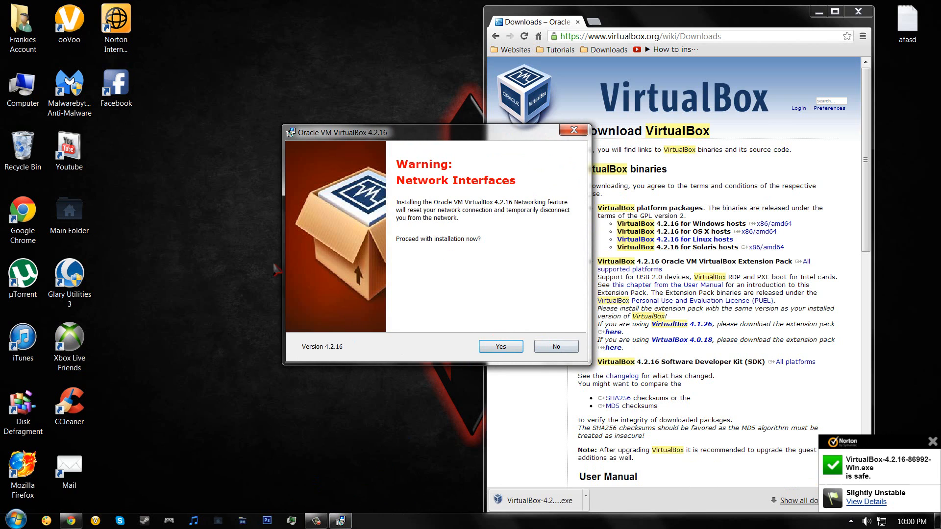
{"action": "mouse_move", "coordinate": [481, 131]}
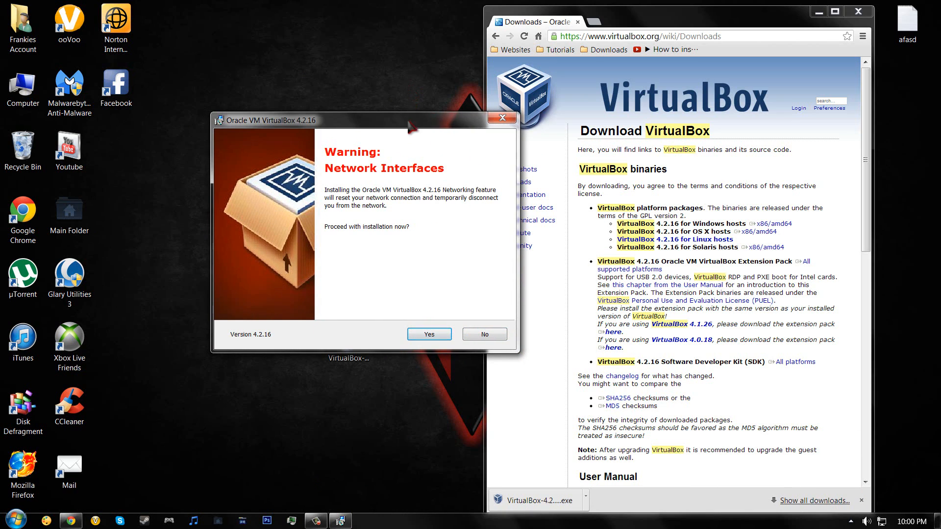
{"action": "left_click", "coordinate": [484, 334]}
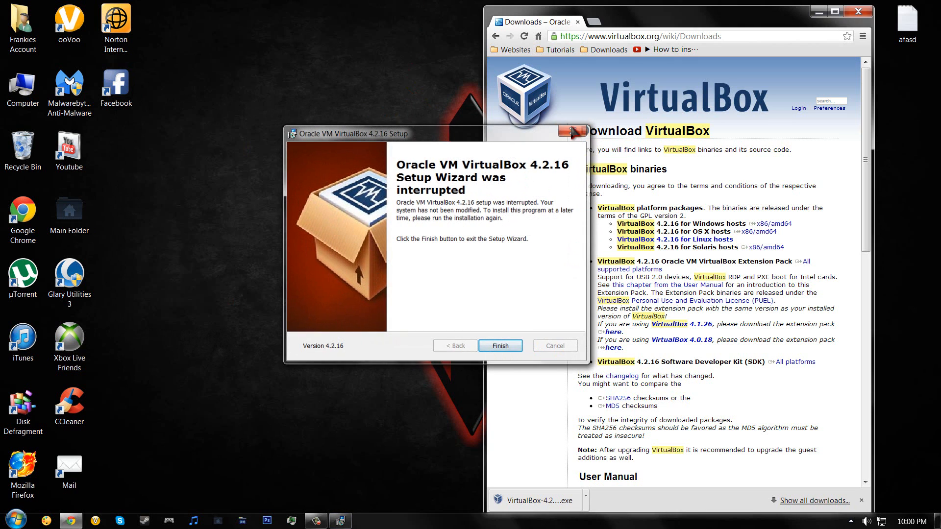
{"action": "left_click", "coordinate": [500, 345]}
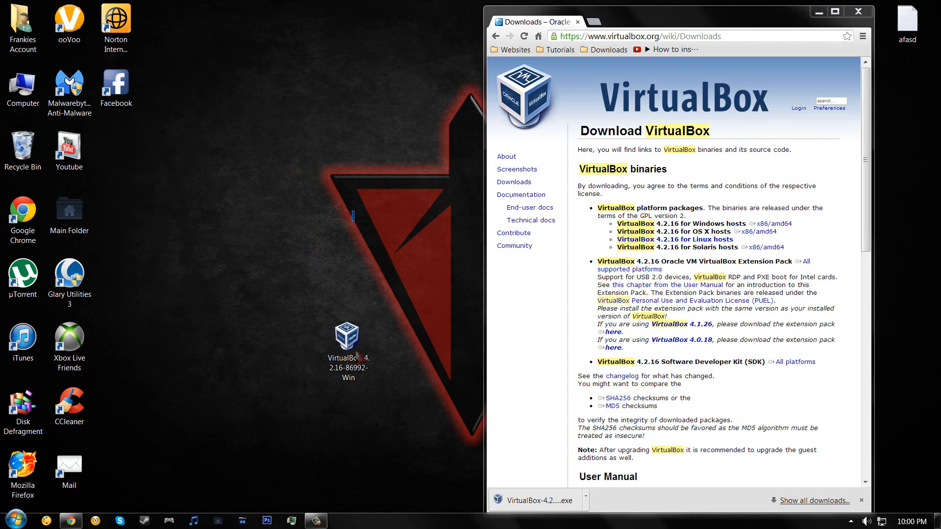
{"action": "right_click", "coordinate": [347, 333]}
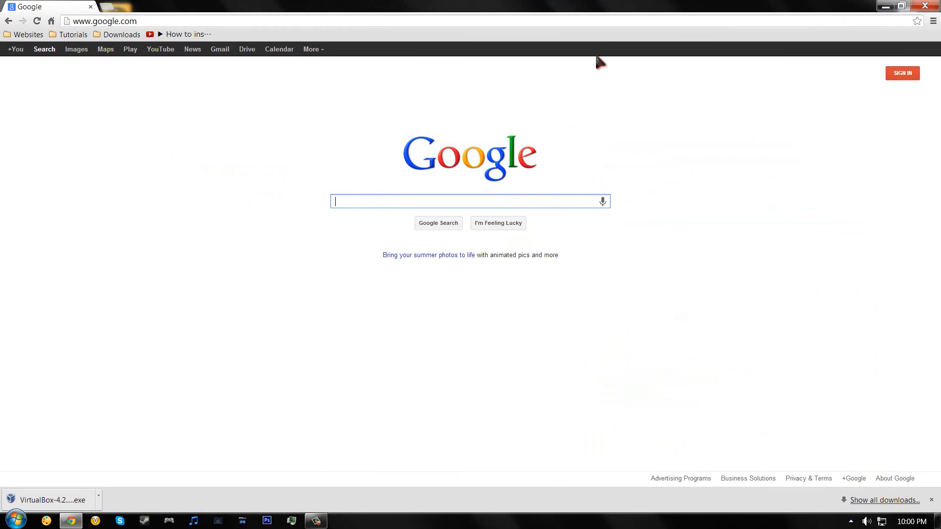
{"action": "mouse_move", "coordinate": [473, 62]}
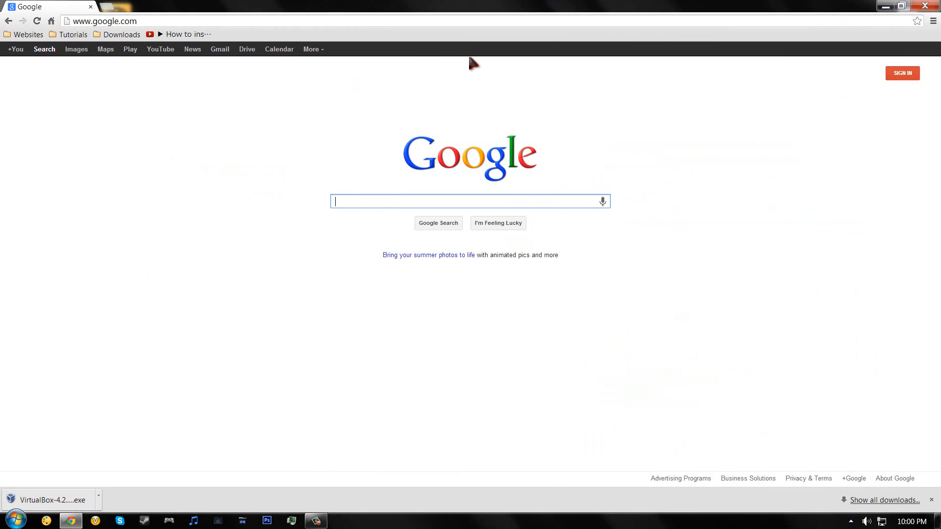
Google 'backtrack 5 r3' and open the 'BackTrack 5 R3 Released!' announcement
{"action": "type", "text": "backtrack"}
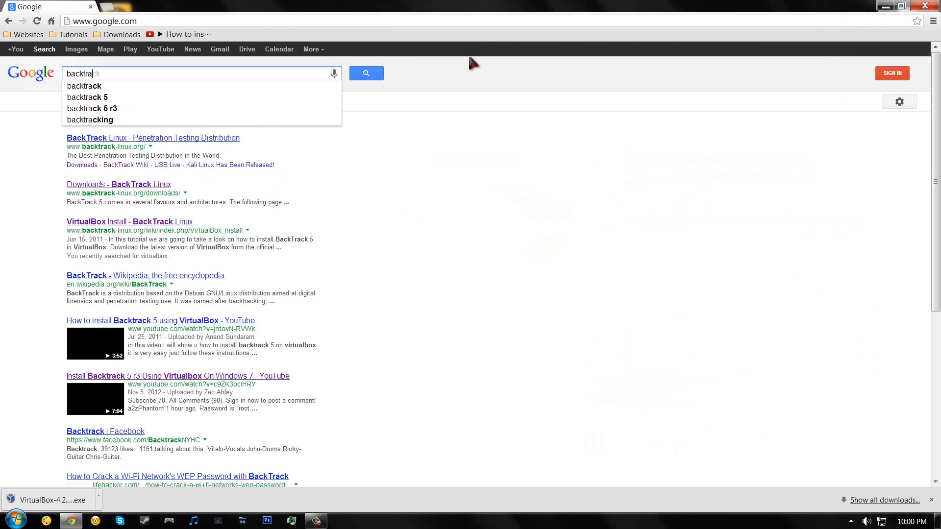
{"action": "left_click", "coordinate": [92, 109]}
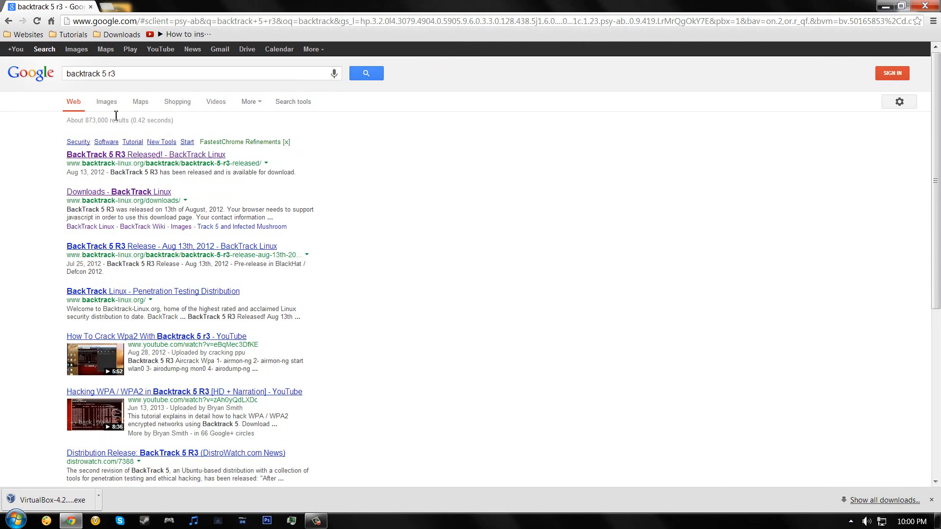
{"action": "left_click", "coordinate": [145, 155]}
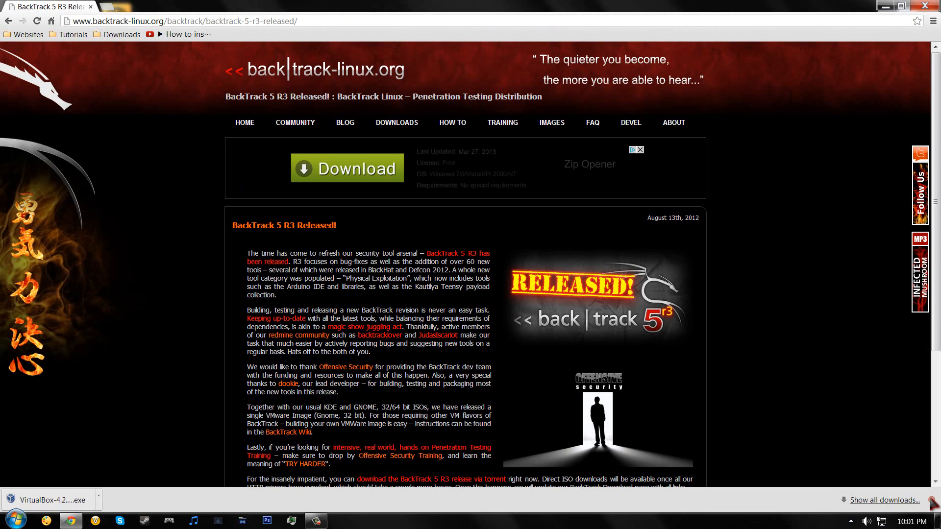
{"action": "mouse_move", "coordinate": [397, 122]}
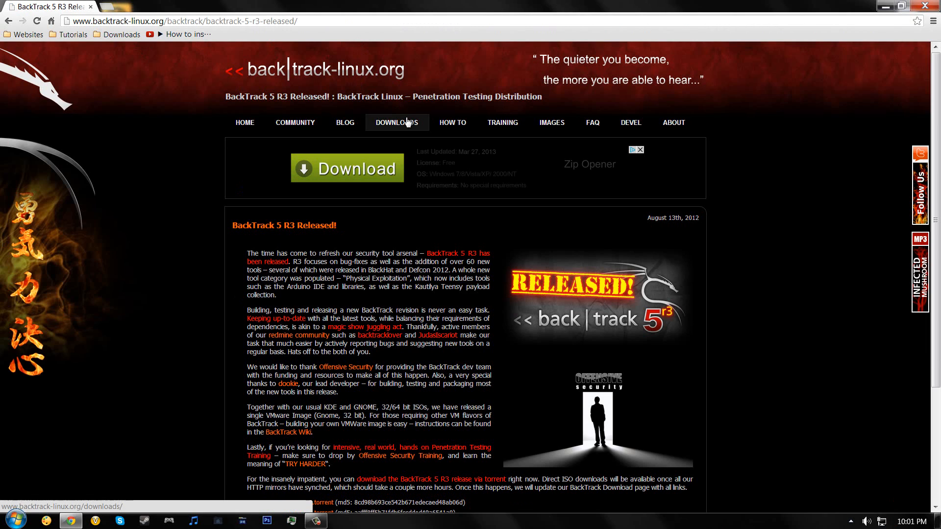
Open the BackTrack downloads page and skip registration to reach the download options
{"action": "left_click", "coordinate": [397, 122]}
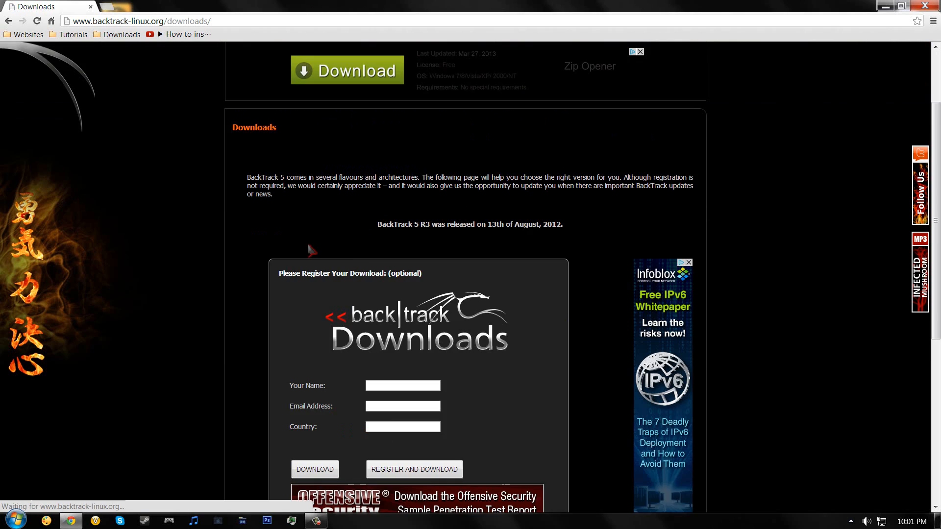
{"action": "scroll", "scroll_direction": "down", "scroll_amount": 3}
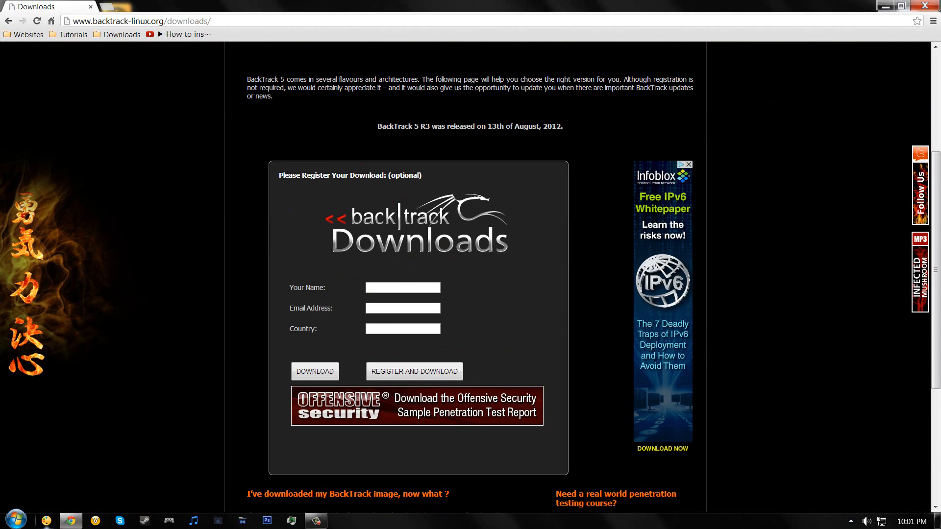
{"action": "left_click", "coordinate": [313, 371]}
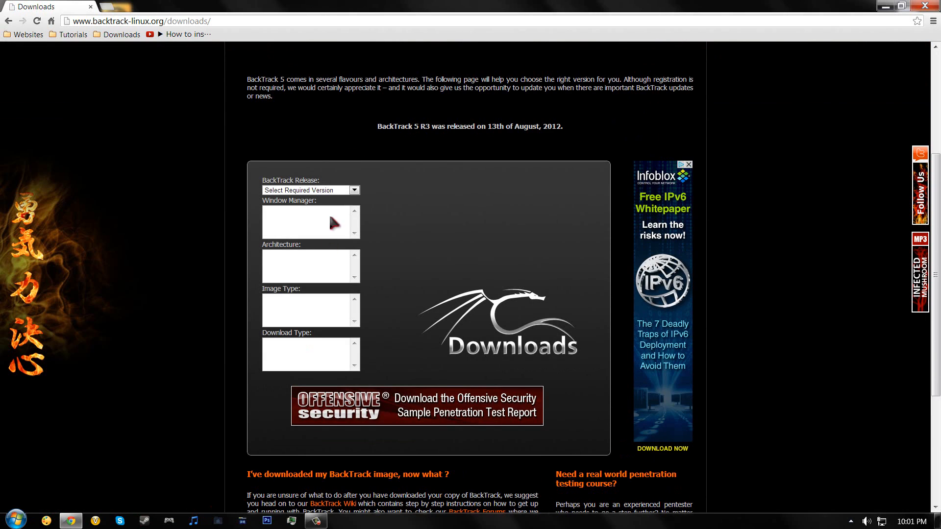
Choose BackTrack 5 R3, 64-bit, Torrent download type, and start the ISO download
{"action": "left_click", "coordinate": [354, 189]}
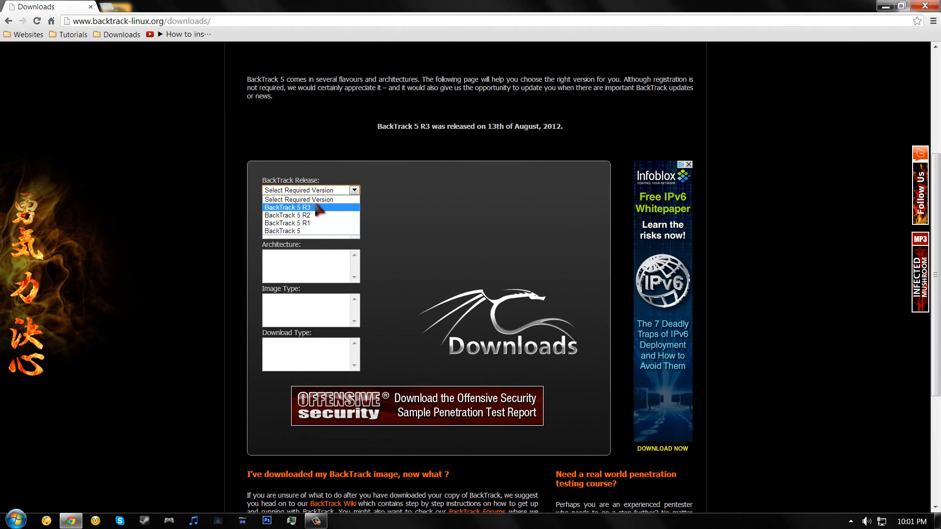
{"action": "left_click", "coordinate": [286, 207]}
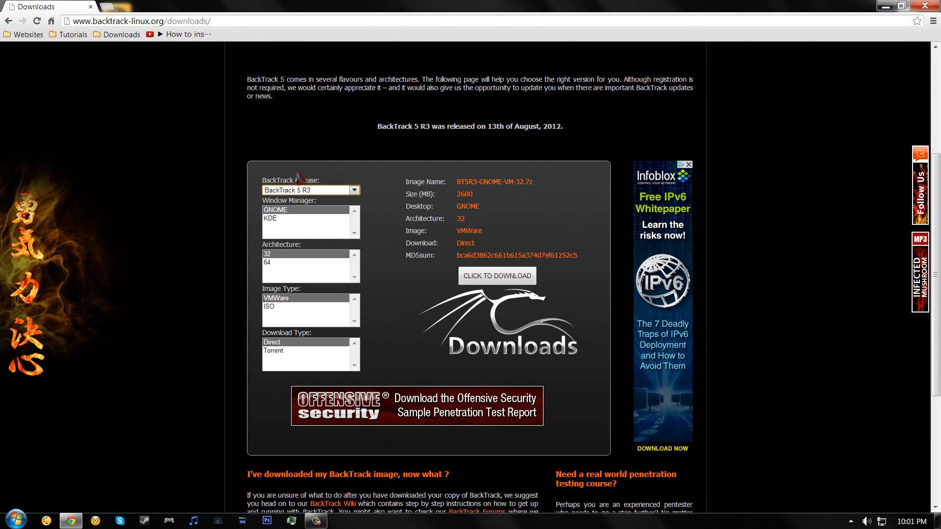
{"action": "mouse_move", "coordinate": [291, 181]}
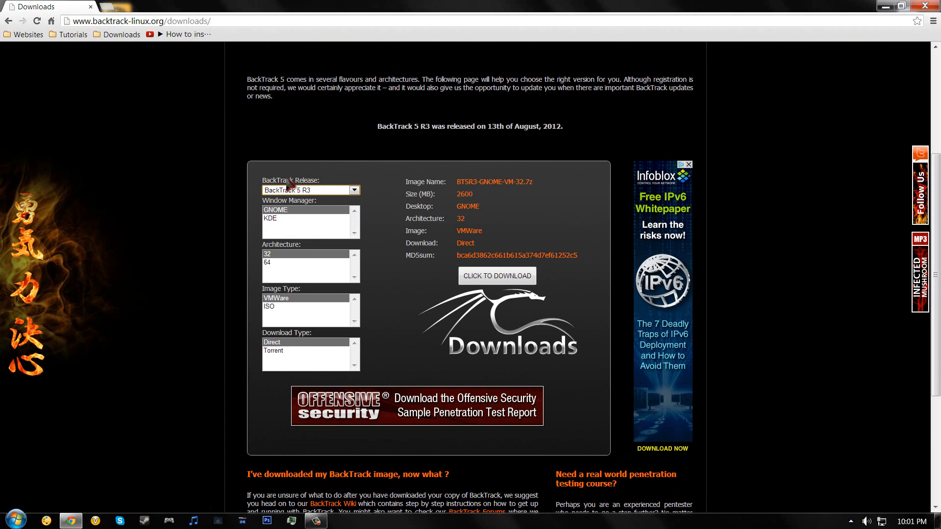
{"action": "left_click", "coordinate": [280, 265]}
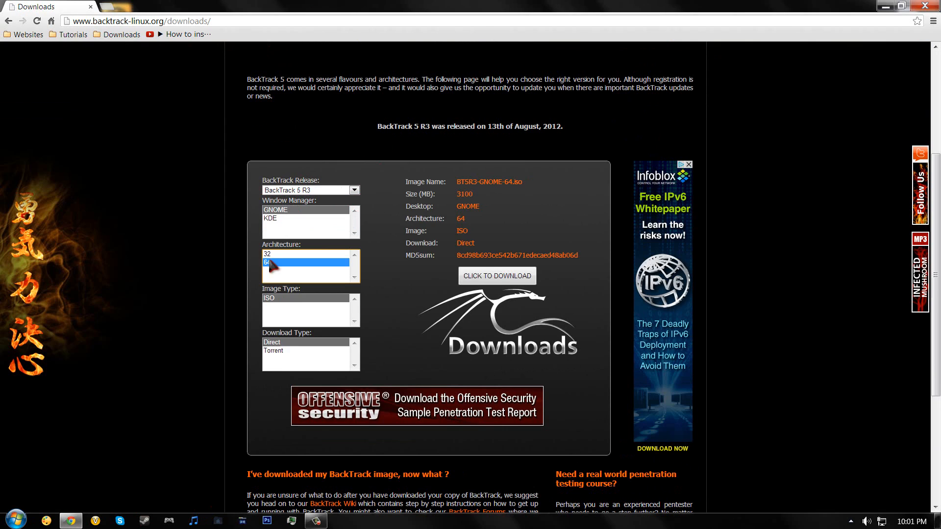
{"action": "left_click", "coordinate": [273, 351]}
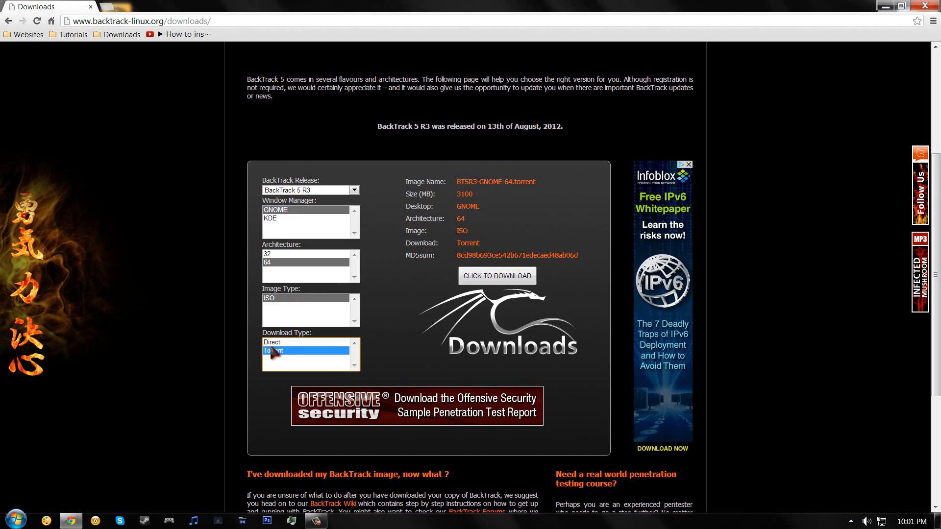
{"action": "left_click", "coordinate": [271, 342]}
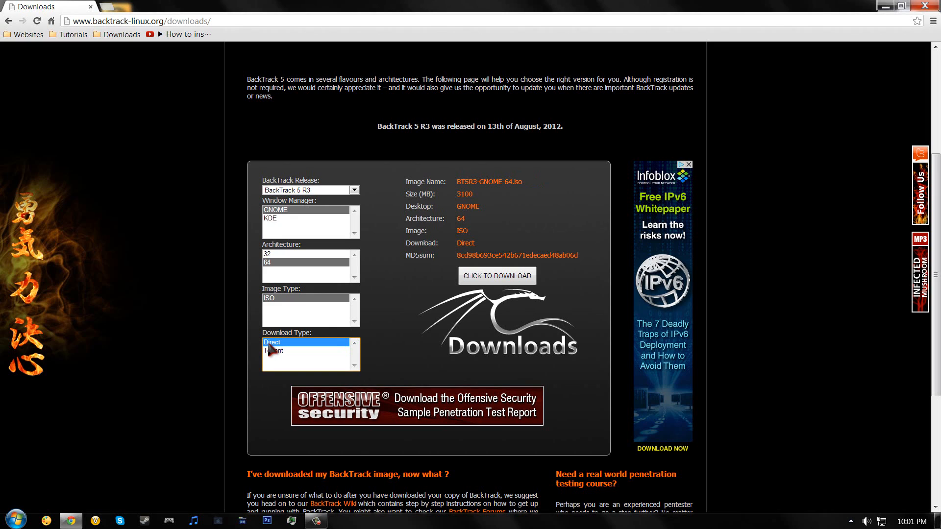
{"action": "left_click", "coordinate": [273, 351]}
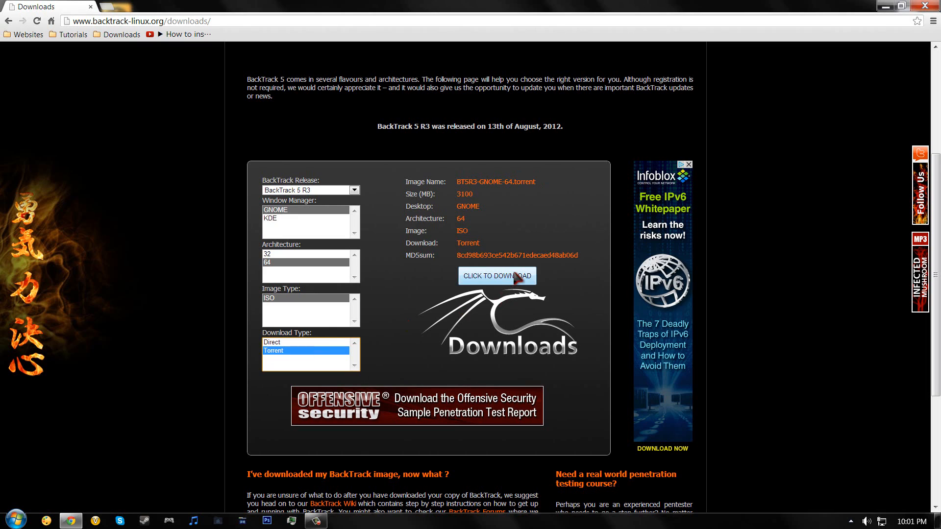
{"action": "left_click", "coordinate": [496, 276]}
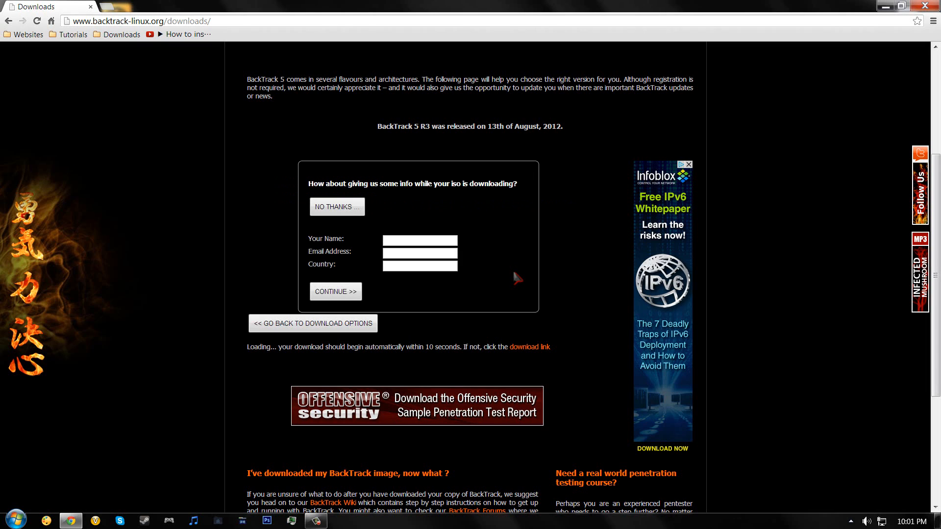
{"action": "mouse_move", "coordinate": [261, 275]}
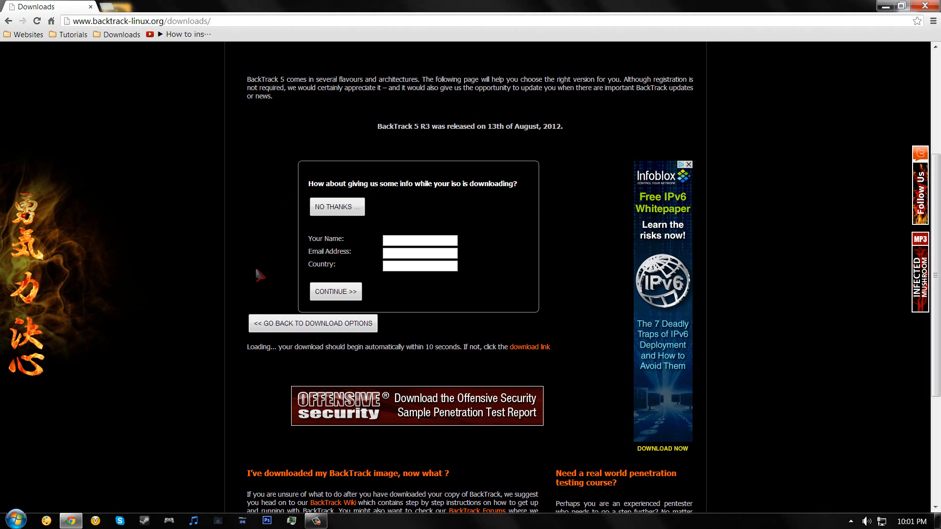
{"action": "mouse_move", "coordinate": [162, 371]}
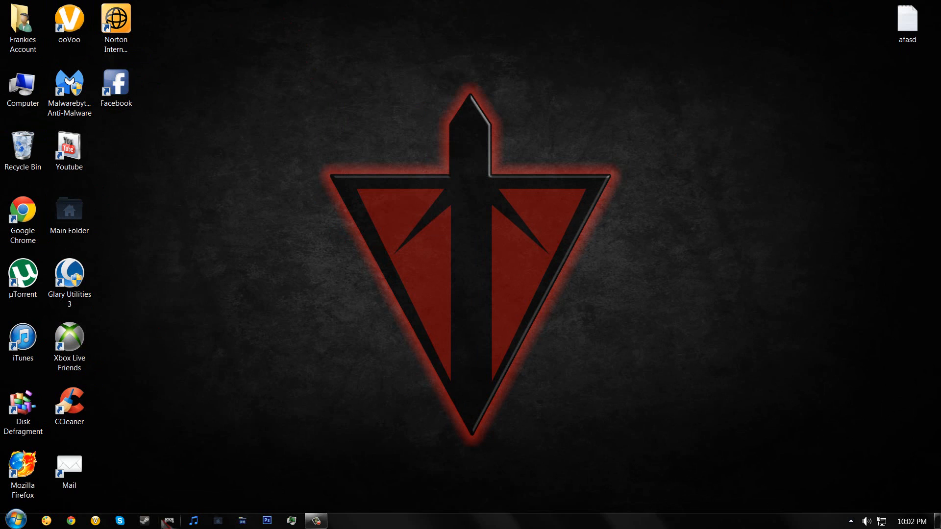
Search the Start menu for 'virt' and launch Oracle VM VirtualBox
{"action": "type", "text": "virt"}
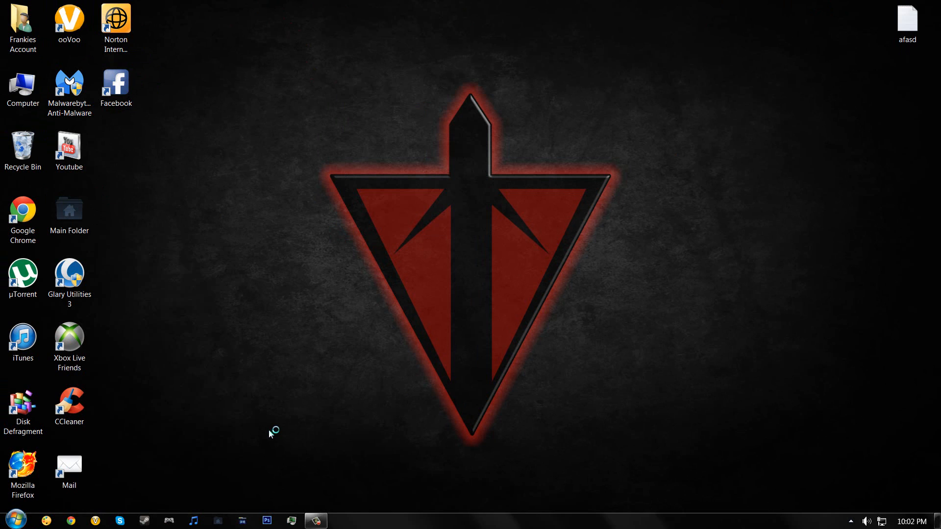
{"action": "left_click", "coordinate": [340, 521]}
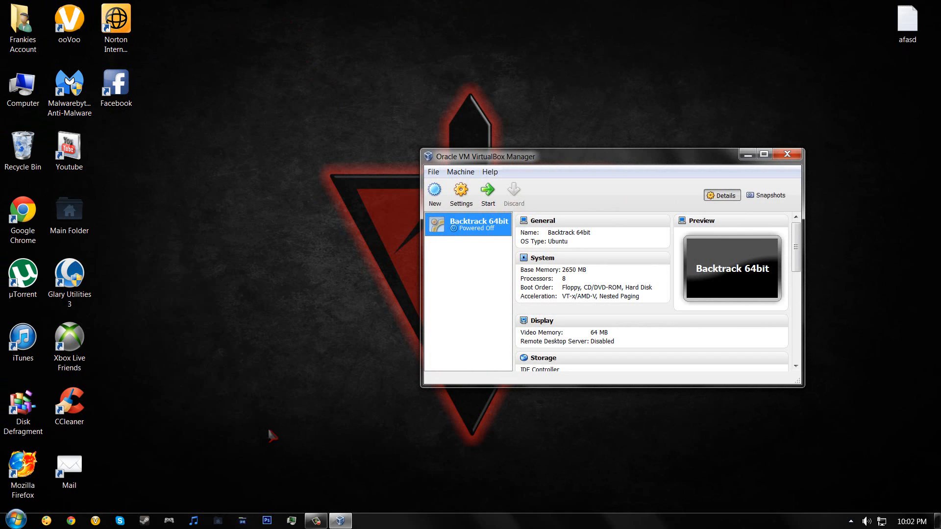
{"action": "mouse_move", "coordinate": [558, 157]}
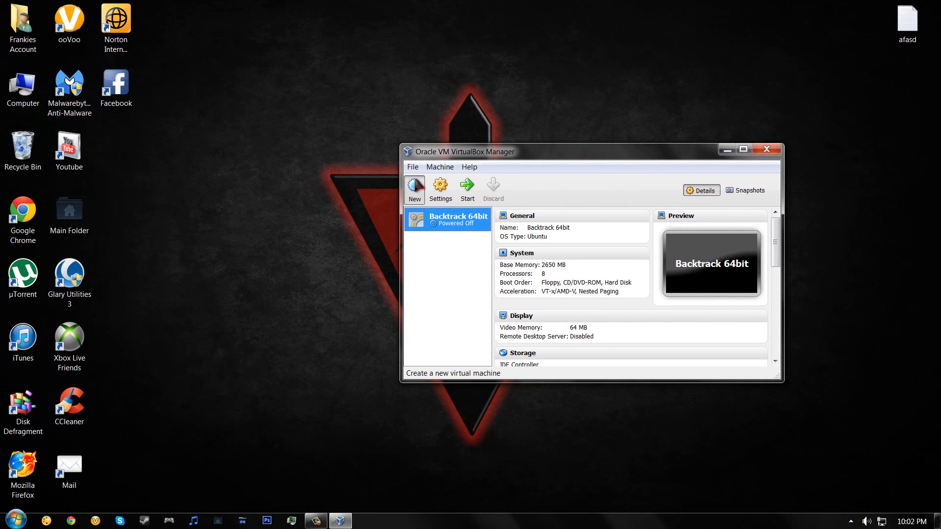
Name the new VM 'Bakctrack 5 r3 youtube tutorial', type Linux Ubuntu (64 bit), memory 2600 MB
{"action": "left_click", "coordinate": [414, 188]}
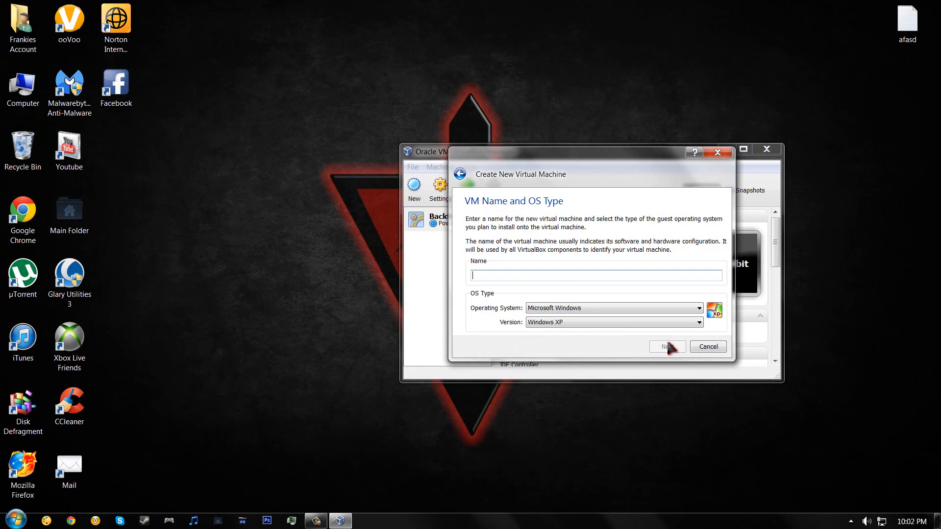
{"action": "type", "text": "Bakctrack 5"}
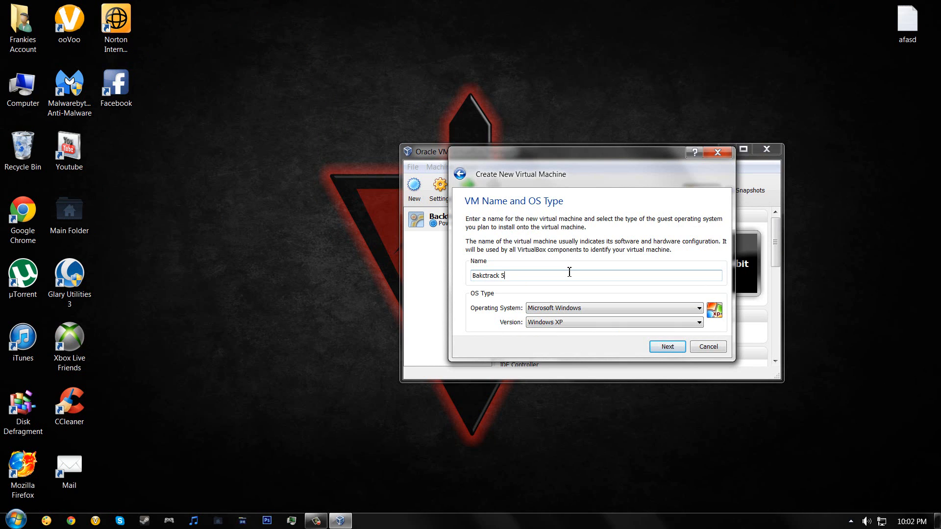
{"action": "type", "text": "r3 youtube tut"}
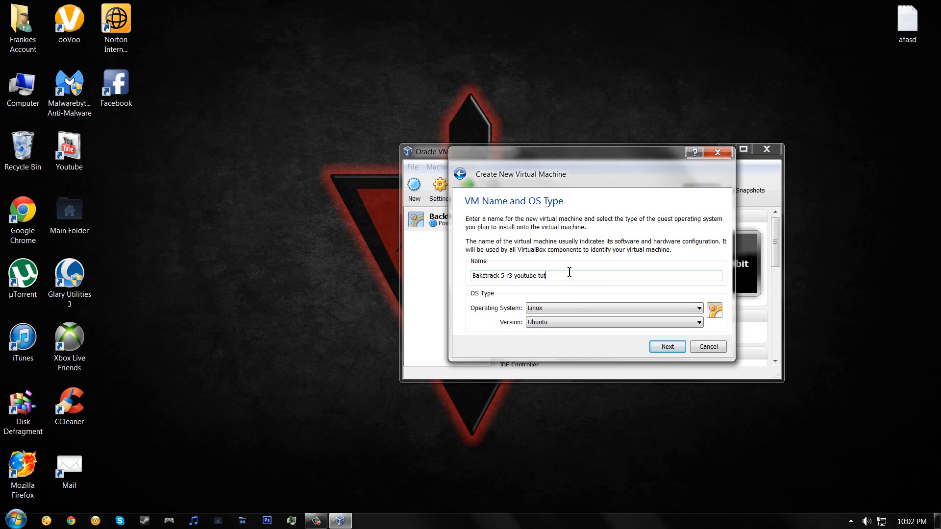
{"action": "type", "text": "orial"}
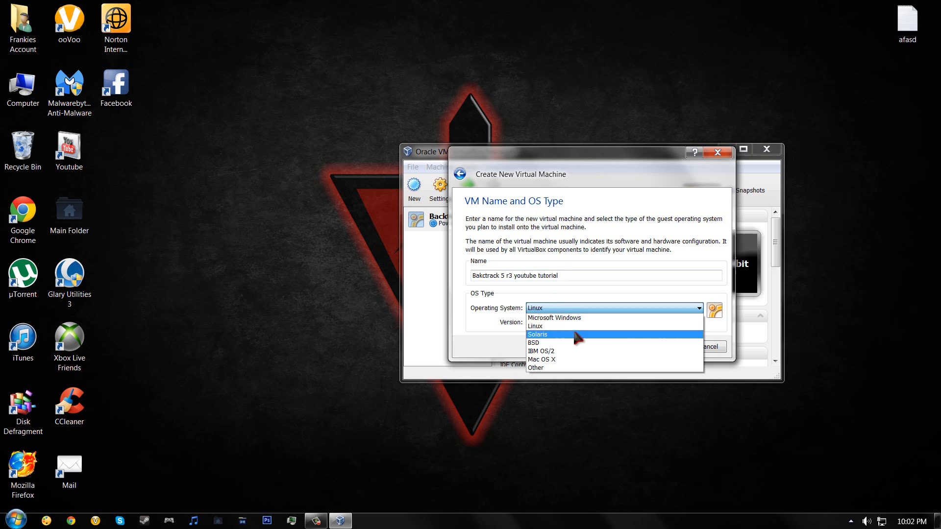
{"action": "left_click", "coordinate": [534, 326]}
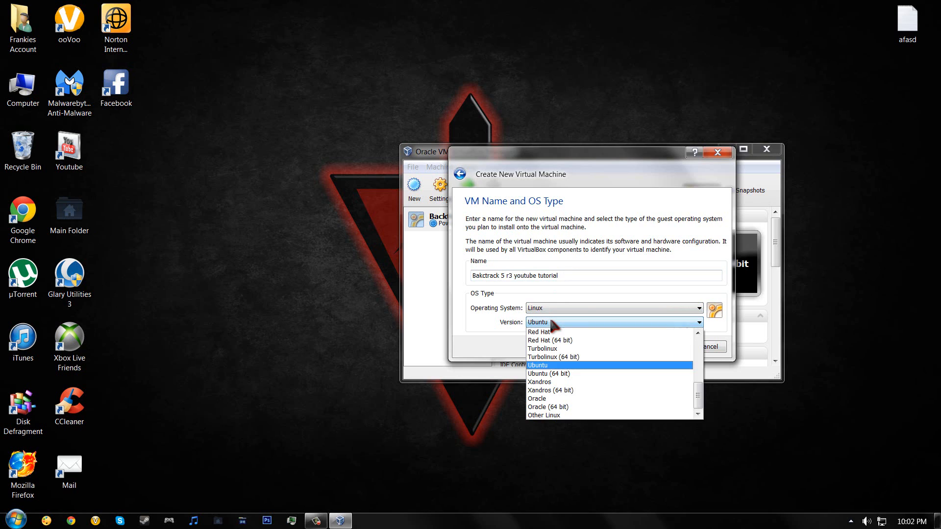
{"action": "mouse_move", "coordinate": [559, 357]}
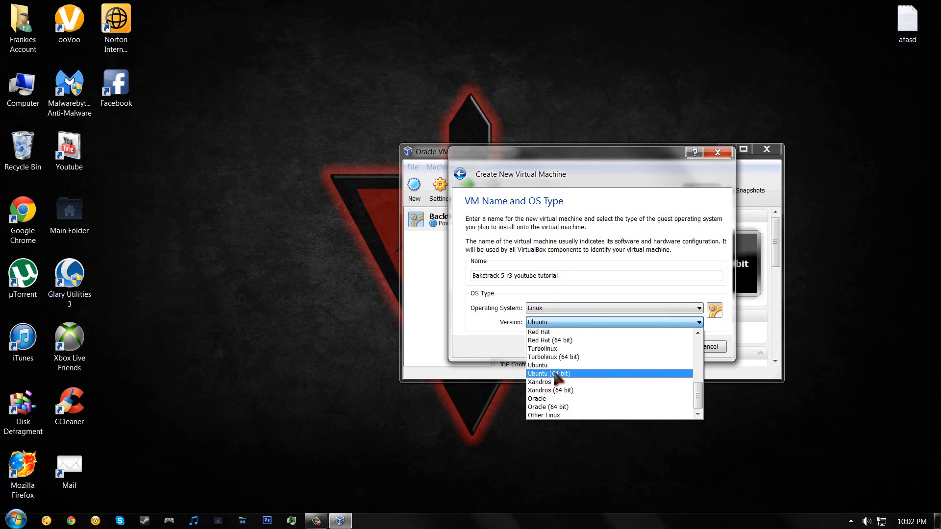
{"action": "left_click", "coordinate": [548, 374]}
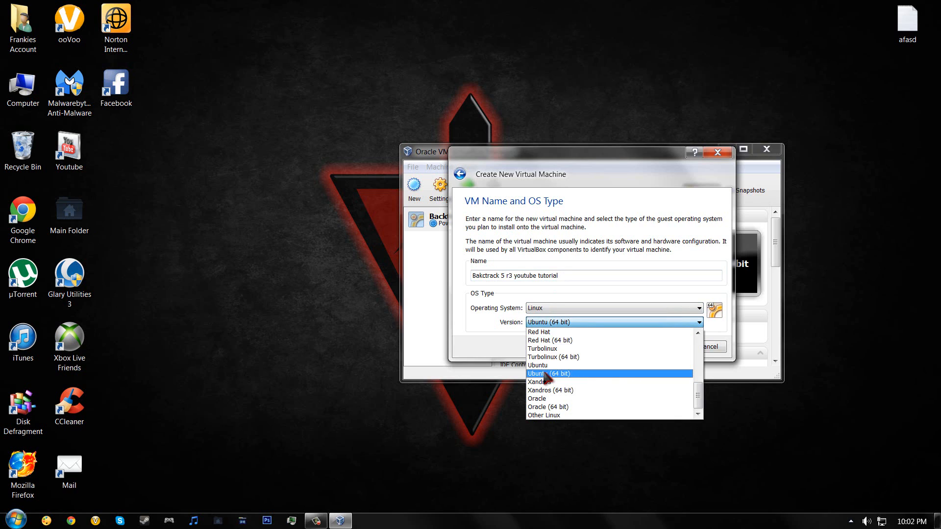
{"action": "left_click", "coordinate": [666, 346]}
{"action": "type", "text": "2600"}
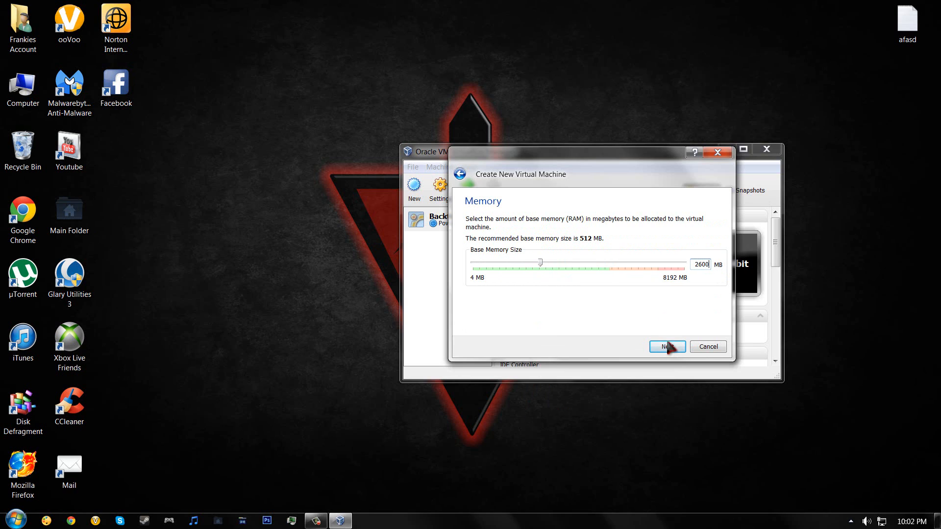
Add a new dynamically expanding 61.96 GB virtual hard disk and complete the machine wizard
{"action": "left_click", "coordinate": [667, 346]}
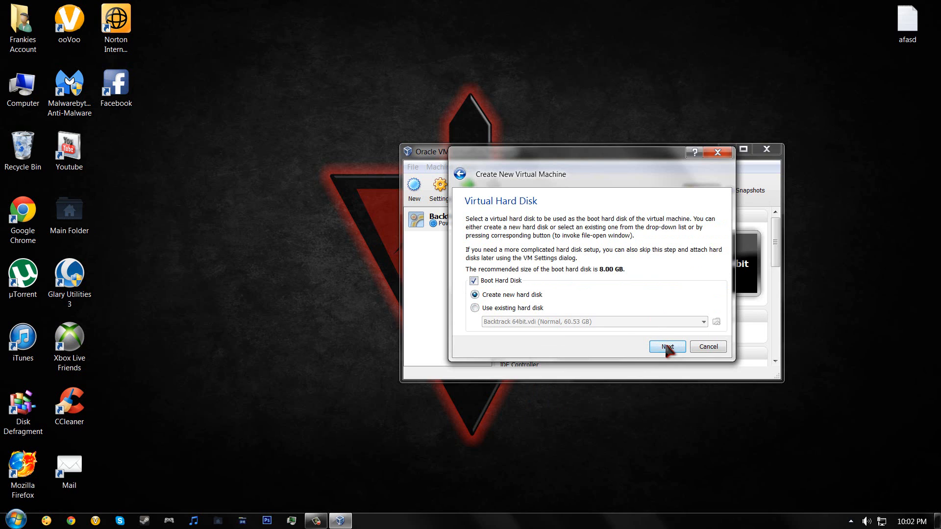
{"action": "left_click", "coordinate": [666, 347]}
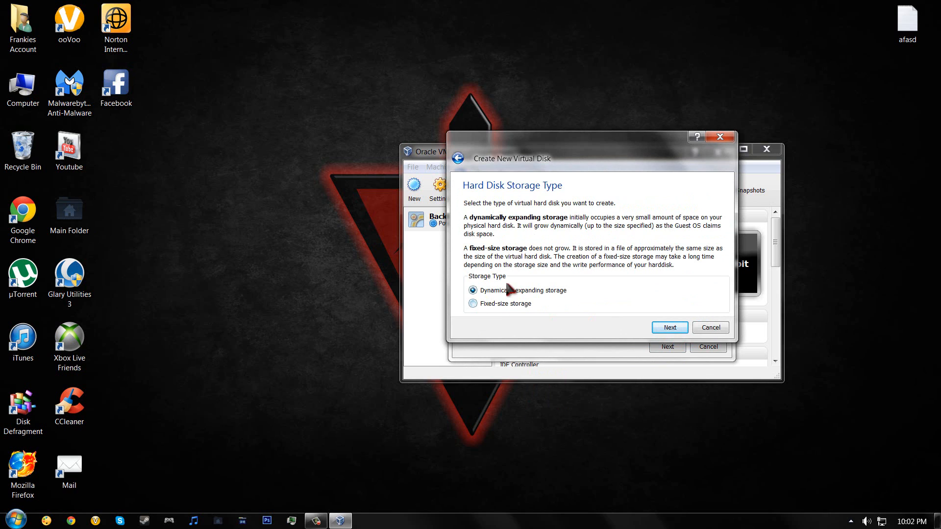
{"action": "left_click", "coordinate": [669, 327]}
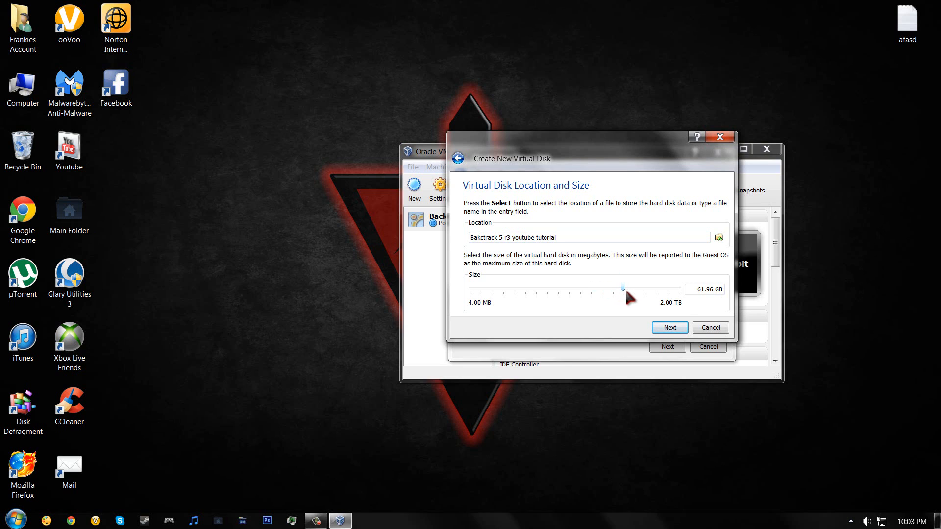
{"action": "left_click", "coordinate": [669, 328]}
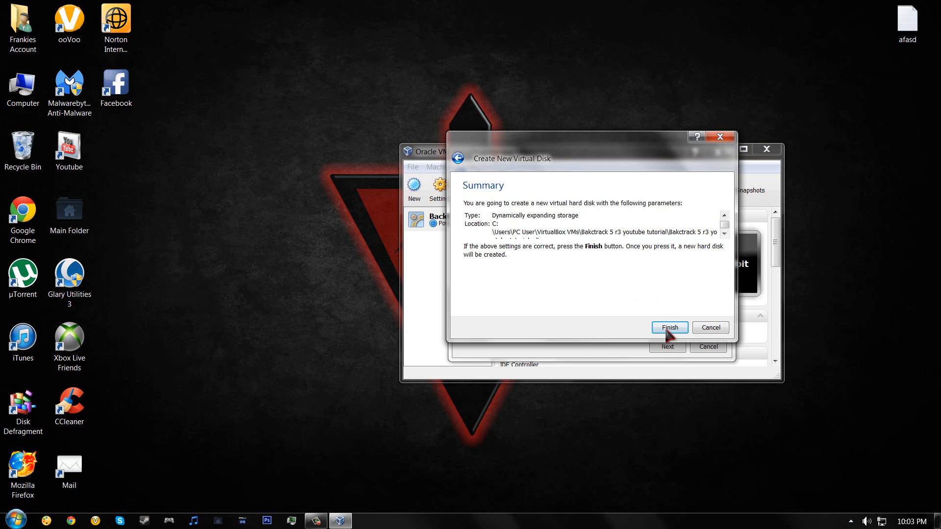
{"action": "left_click", "coordinate": [669, 327]}
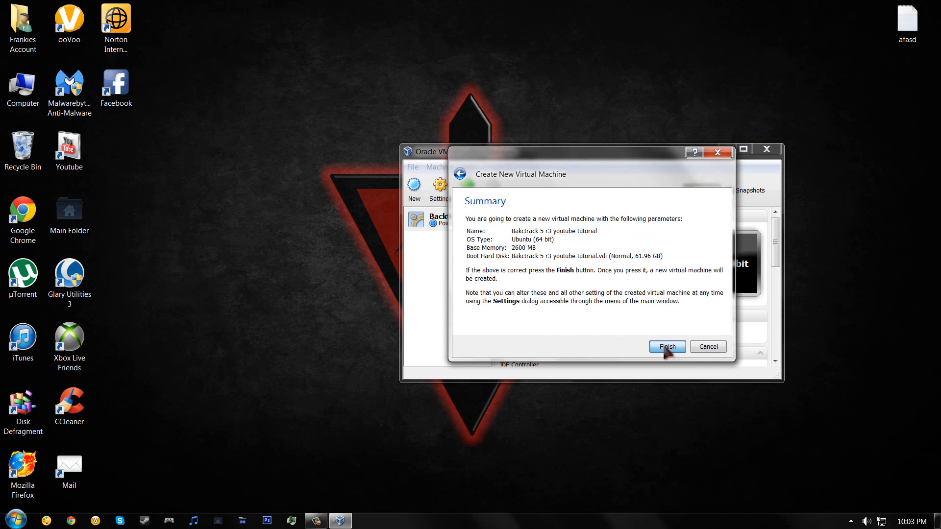
{"action": "left_click", "coordinate": [667, 346]}
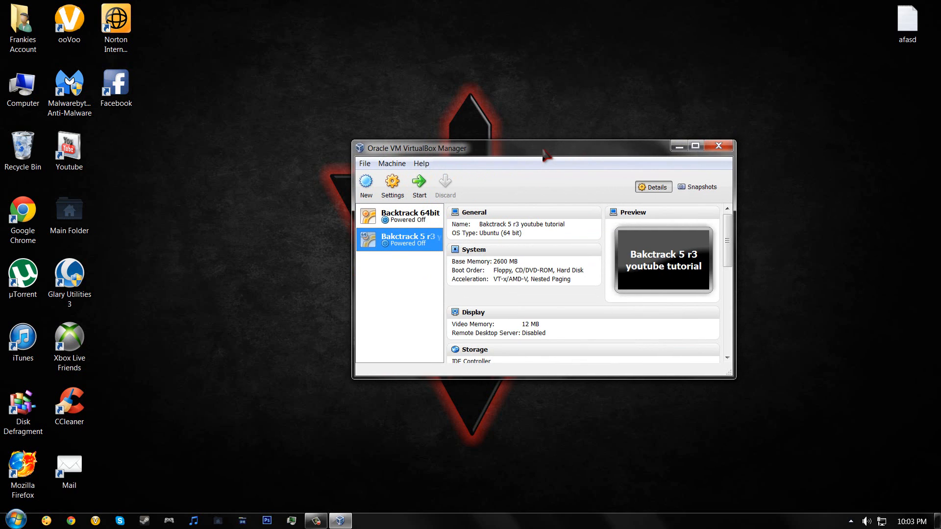
{"action": "mouse_move", "coordinate": [366, 183]}
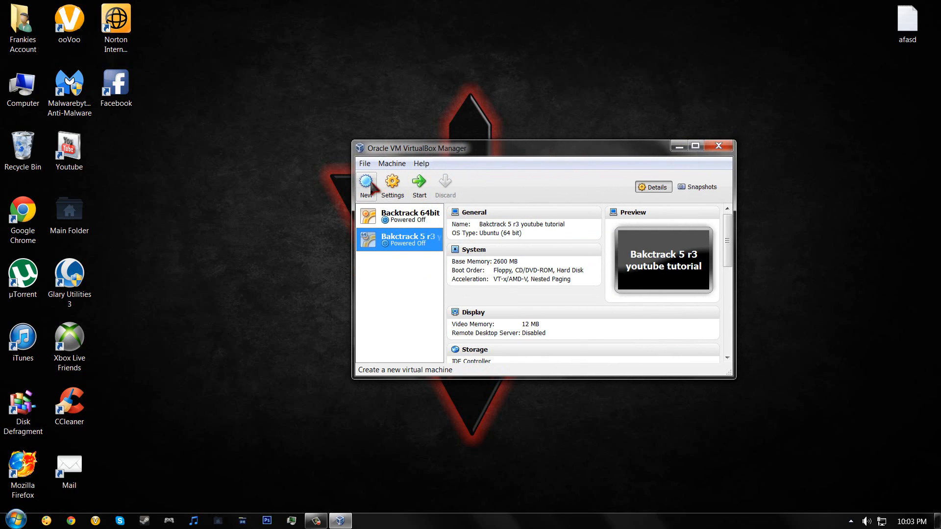
{"action": "mouse_move", "coordinate": [392, 182]}
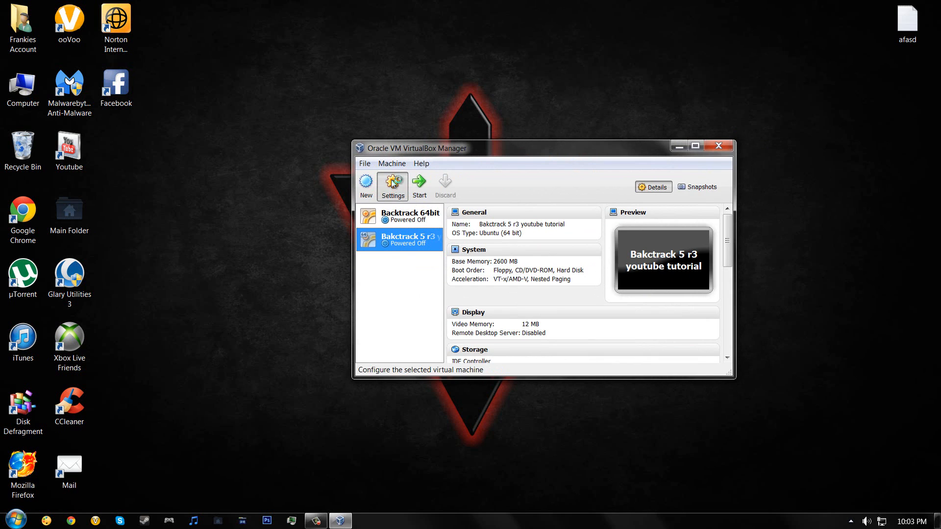
Open Settings for the selected 'Bakctrack 5 r3 youtube tutorial' machine
{"action": "left_click", "coordinate": [393, 187]}
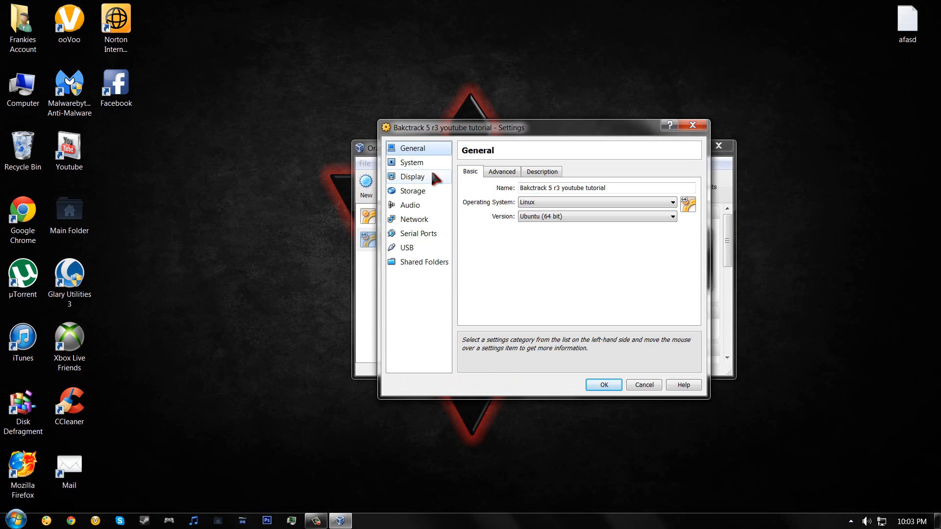
Set the Display video memory to 128 MB and go to the Network page
{"action": "left_click", "coordinate": [413, 163]}
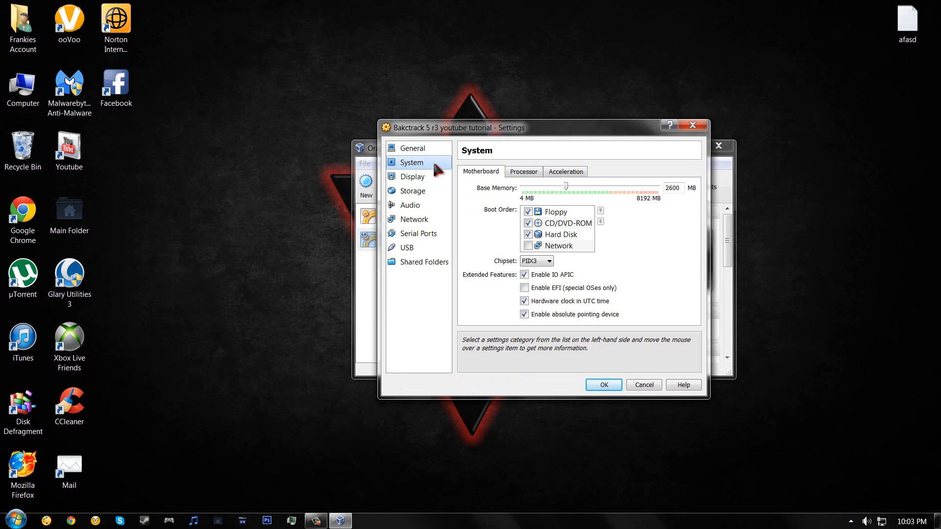
{"action": "left_click", "coordinate": [413, 176]}
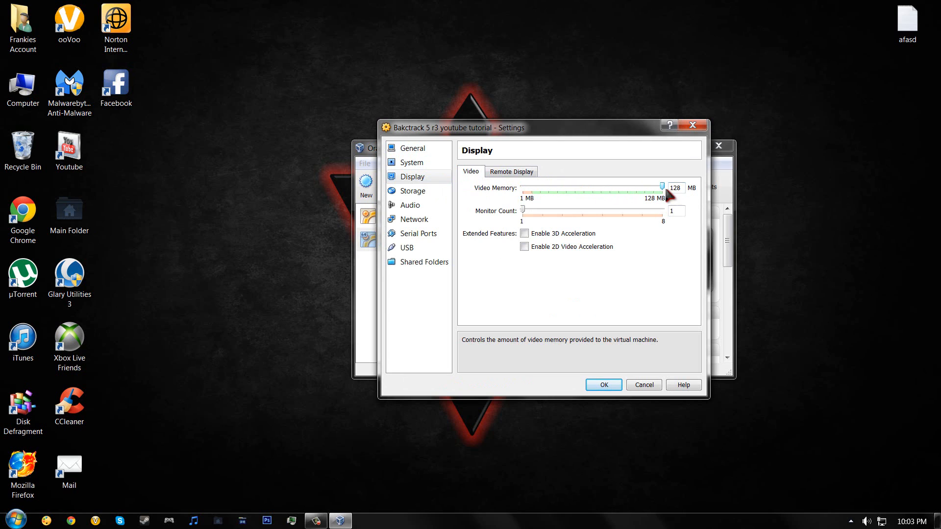
{"action": "mouse_move", "coordinate": [419, 206]}
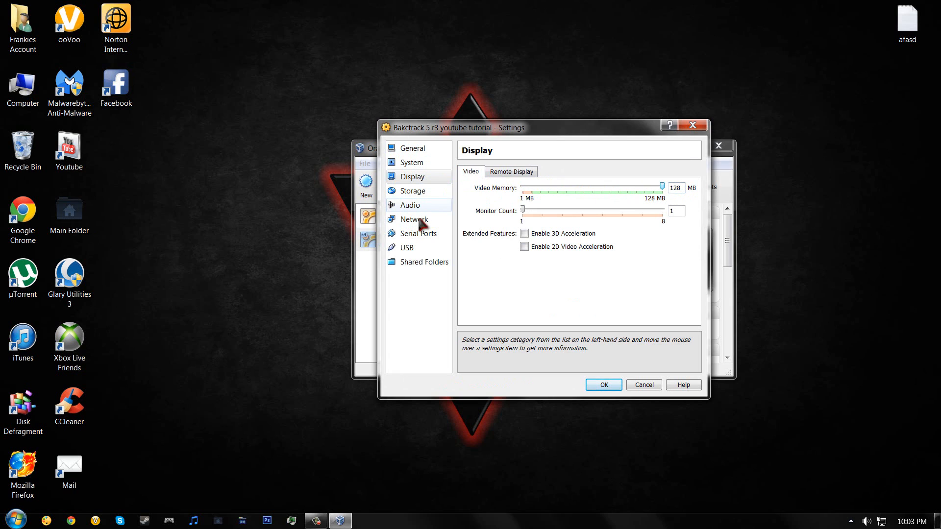
{"action": "left_click", "coordinate": [413, 219]}
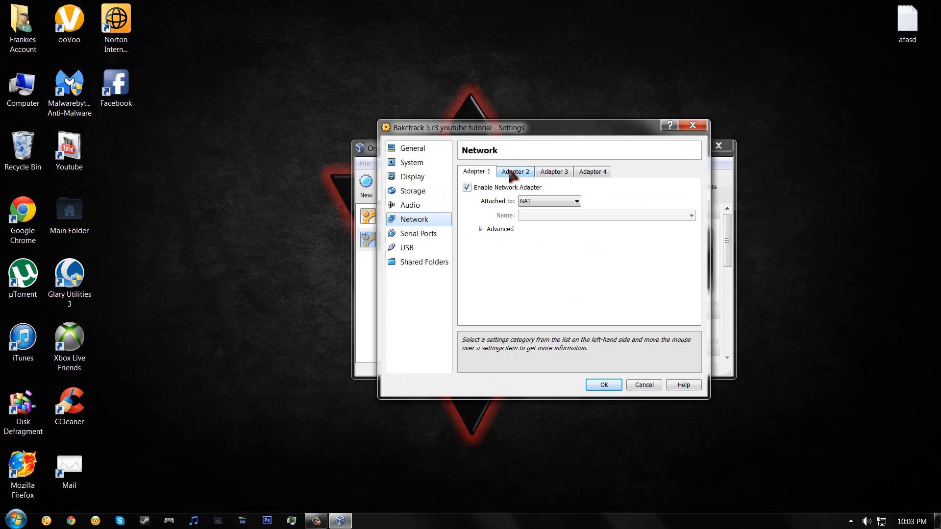
{"action": "mouse_move", "coordinate": [527, 174]}
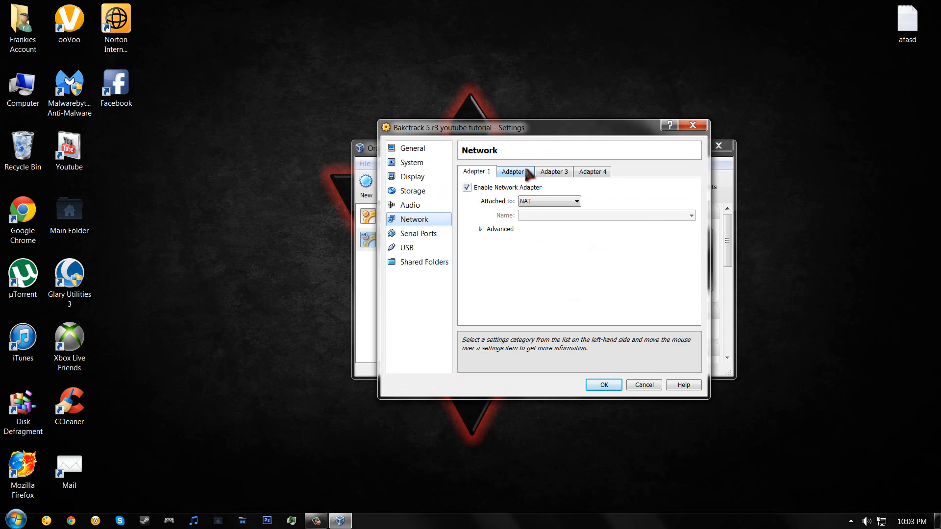
Enable Adapter 2 attached to Internal Network 'intnet', then go to System settings
{"action": "left_click", "coordinate": [515, 172]}
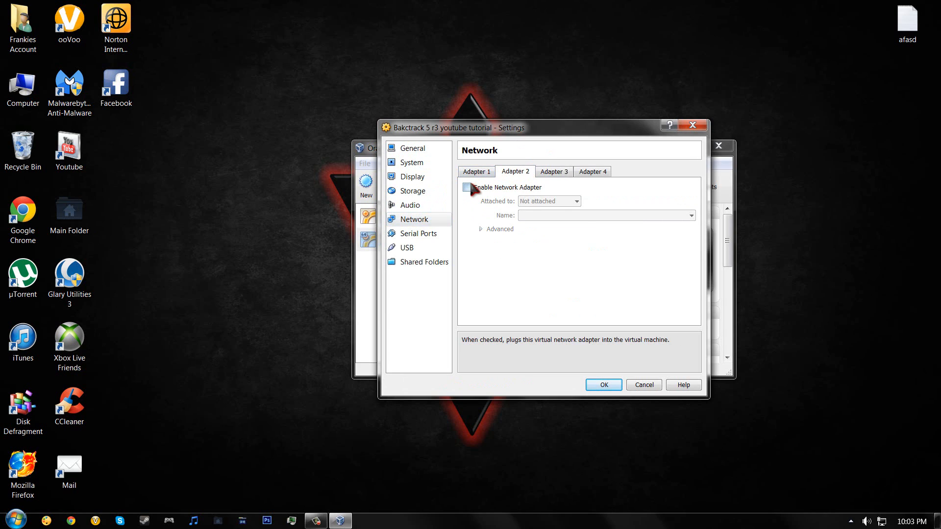
{"action": "left_click", "coordinate": [467, 187]}
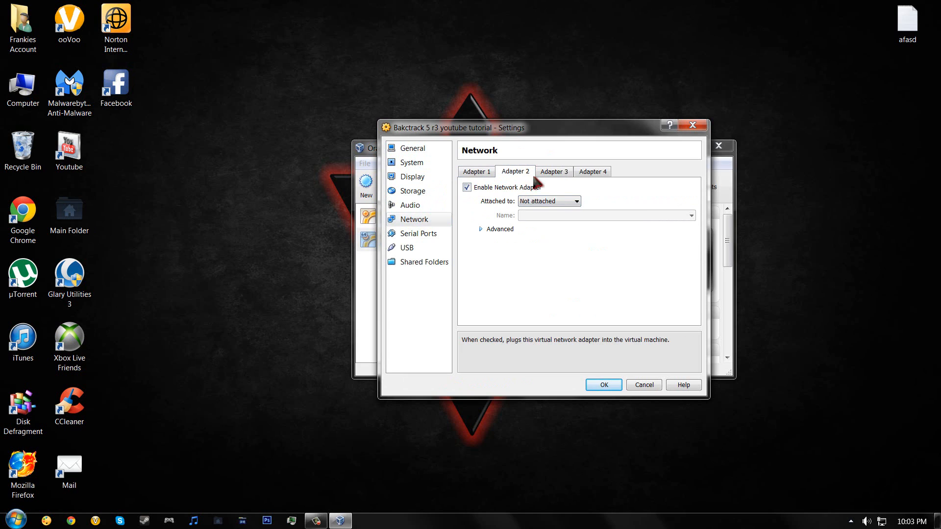
{"action": "left_click", "coordinate": [575, 201]}
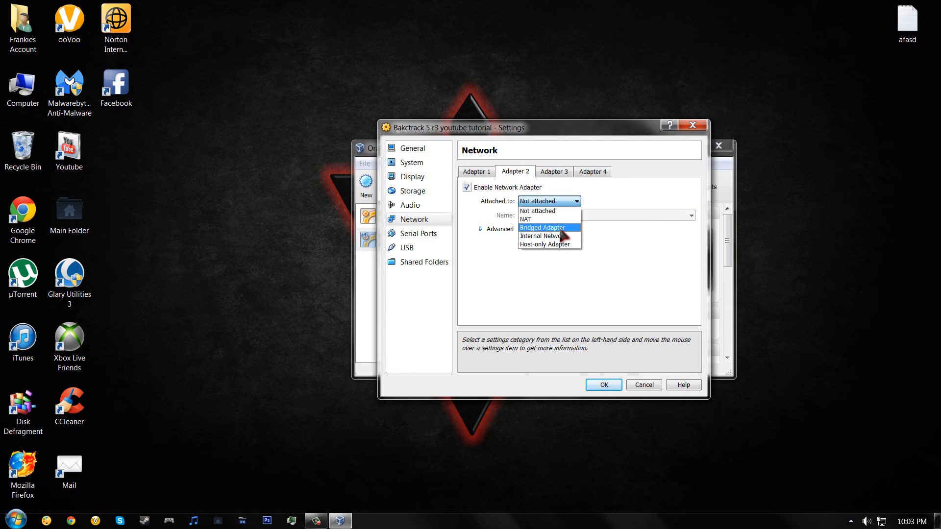
{"action": "left_click", "coordinate": [541, 236]}
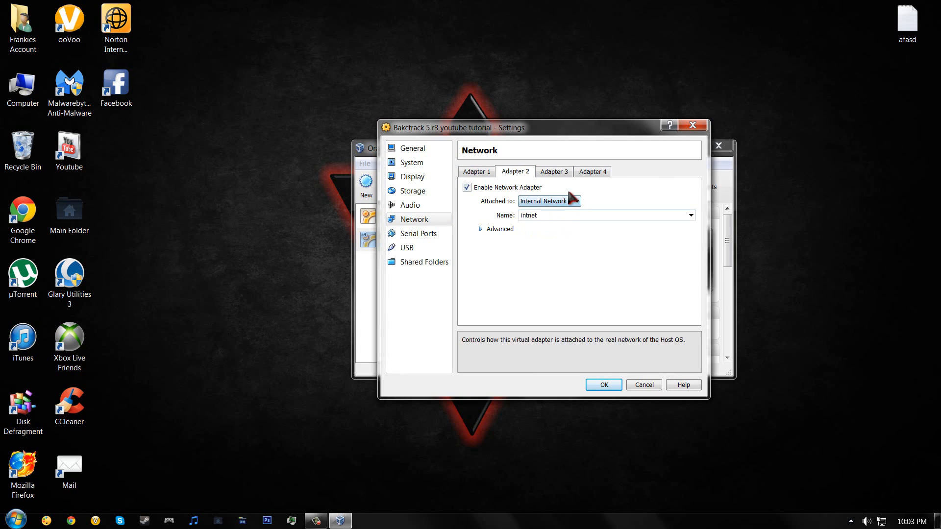
{"action": "mouse_move", "coordinate": [412, 177]}
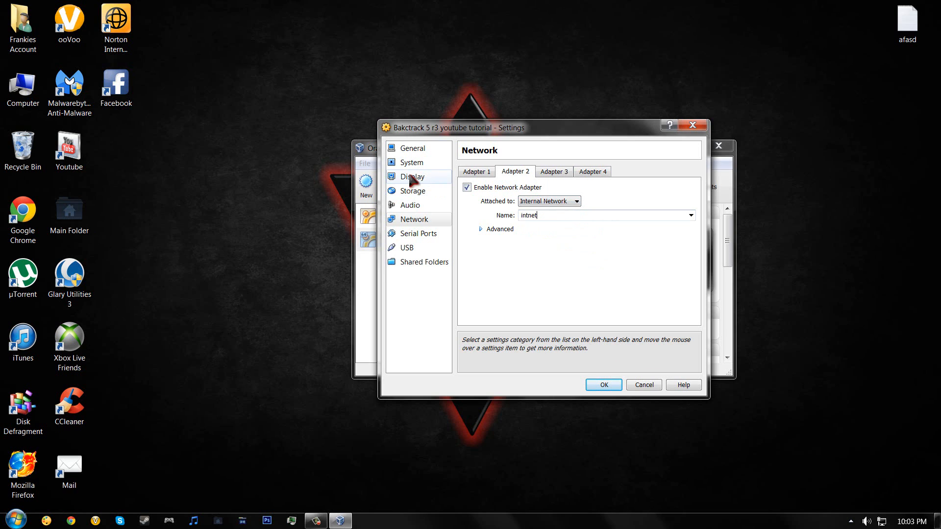
{"action": "left_click", "coordinate": [413, 163]}
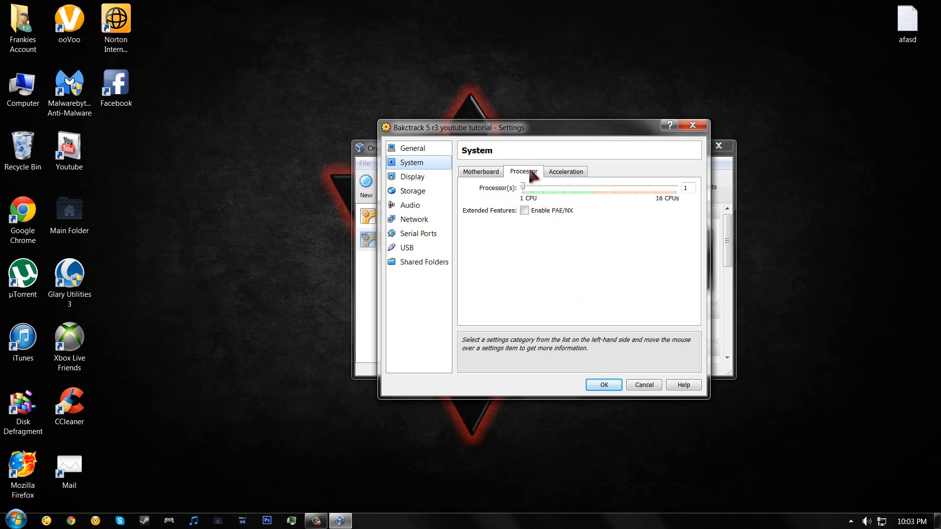
{"action": "mouse_move", "coordinate": [591, 198]}
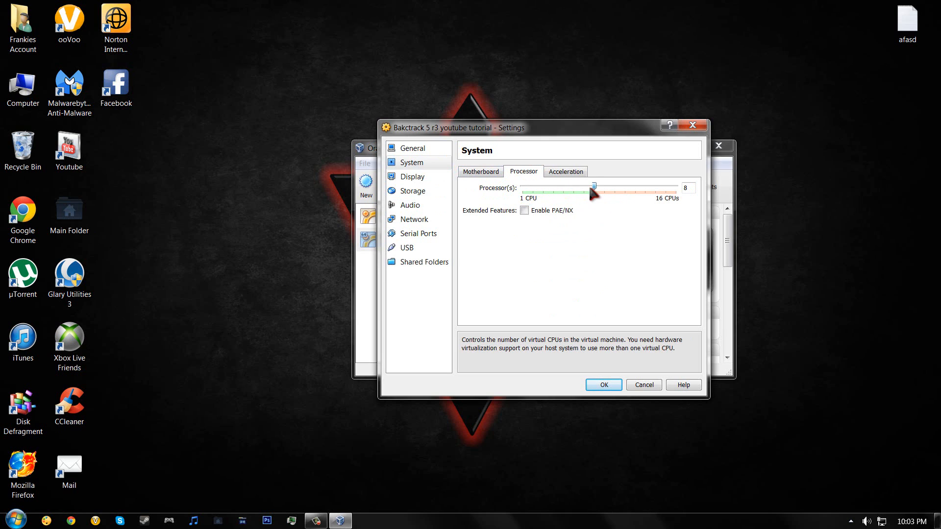
Enable PAE/NX for the 8 CPUs, then review General, Storage, Serial Ports and Network
{"action": "left_click", "coordinate": [524, 210]}
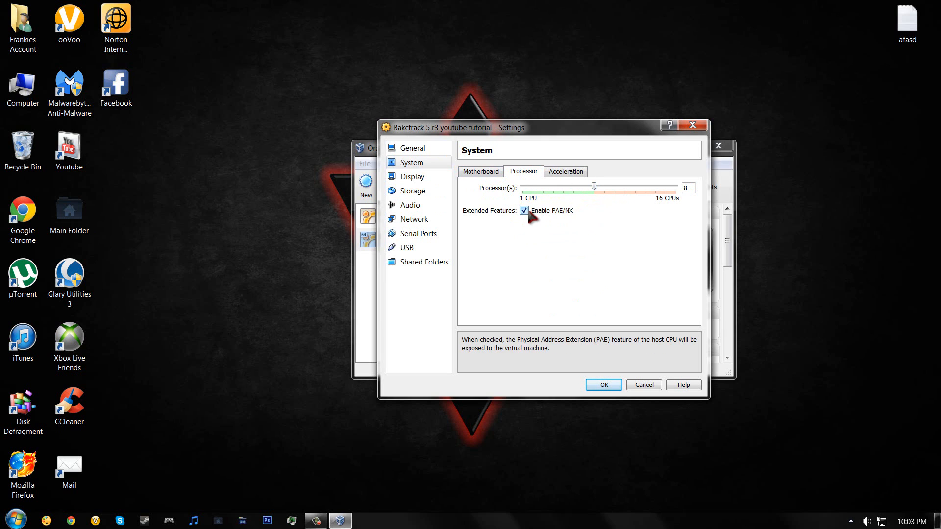
{"action": "mouse_move", "coordinate": [417, 206]}
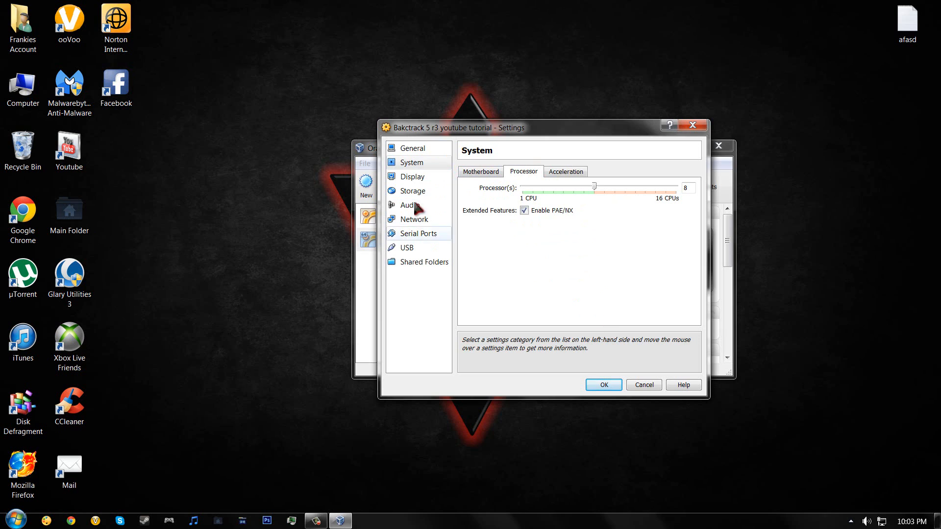
{"action": "left_click", "coordinate": [412, 147]}
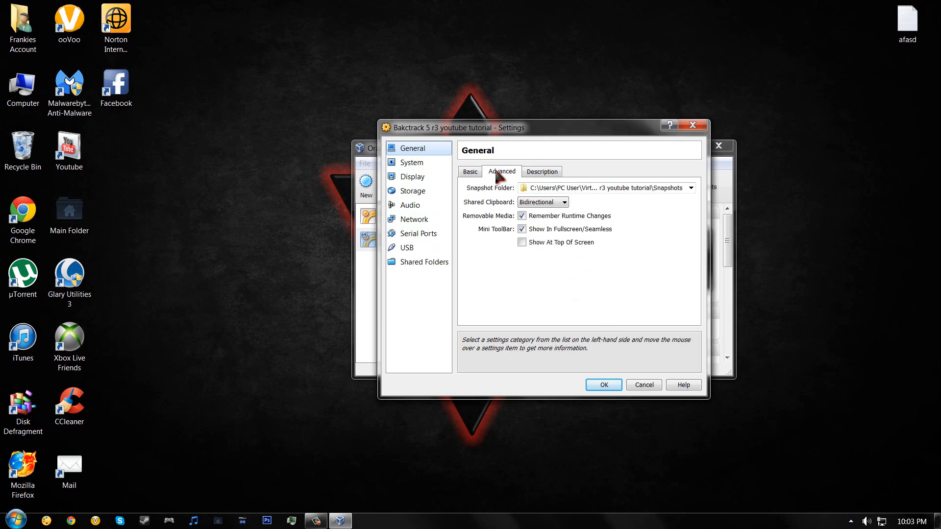
{"action": "left_click", "coordinate": [413, 190]}
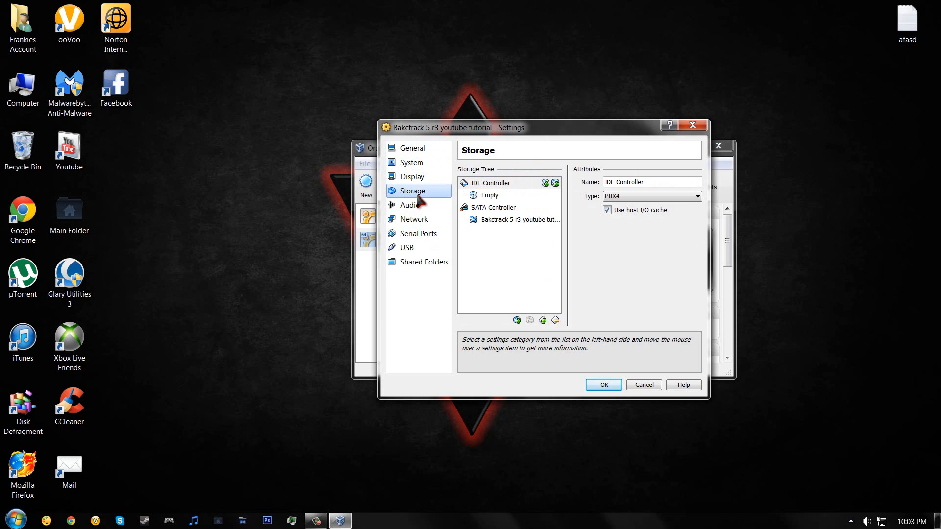
{"action": "left_click", "coordinate": [417, 234]}
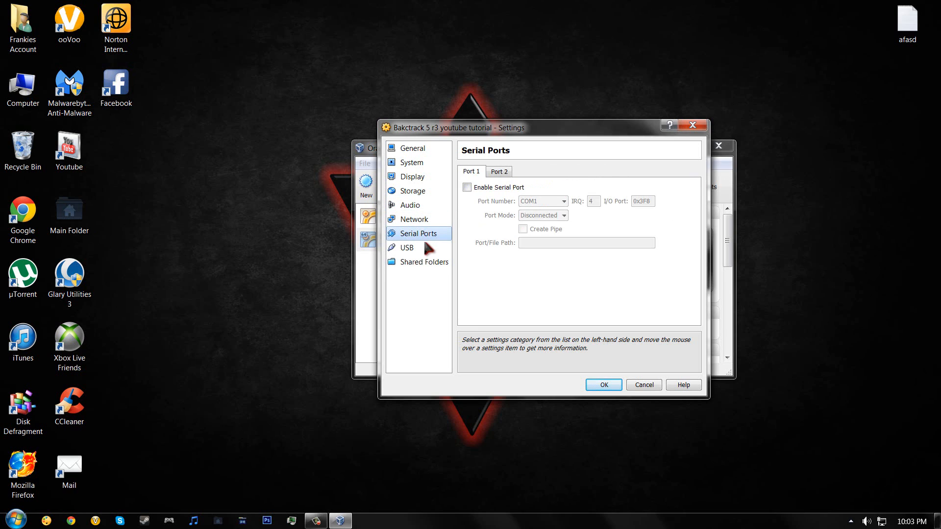
{"action": "left_click", "coordinate": [414, 220]}
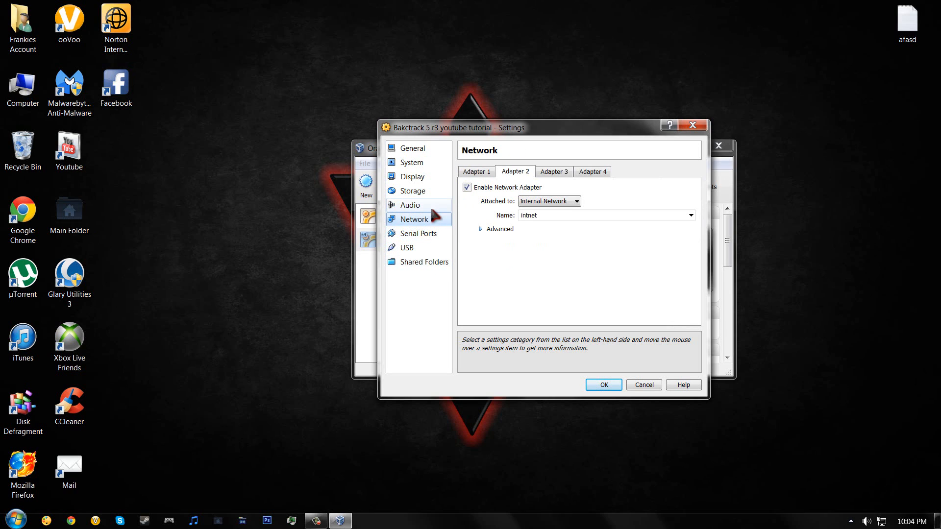
{"action": "mouse_move", "coordinate": [429, 206]}
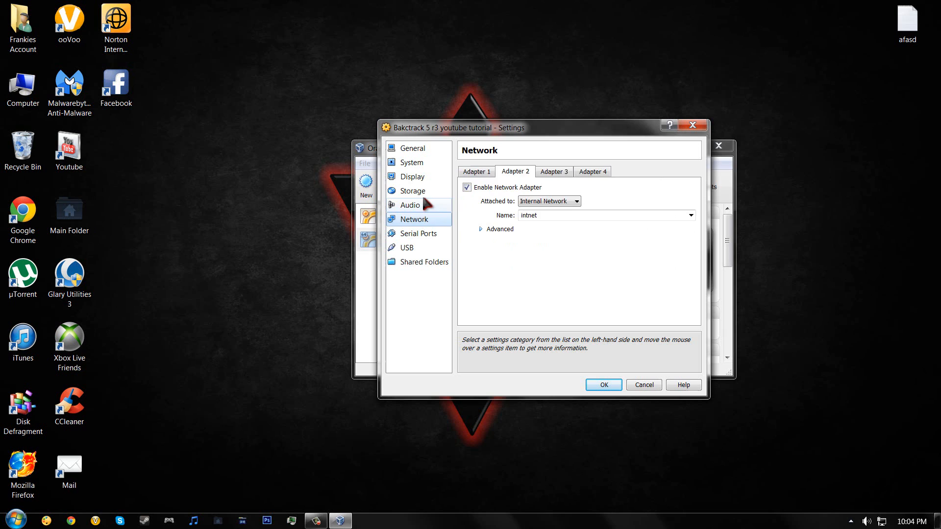
In Storage, add a CD/DVD drive to IDE Controller loaded with BT5R3-GNOME-64.iso
{"action": "left_click", "coordinate": [412, 191]}
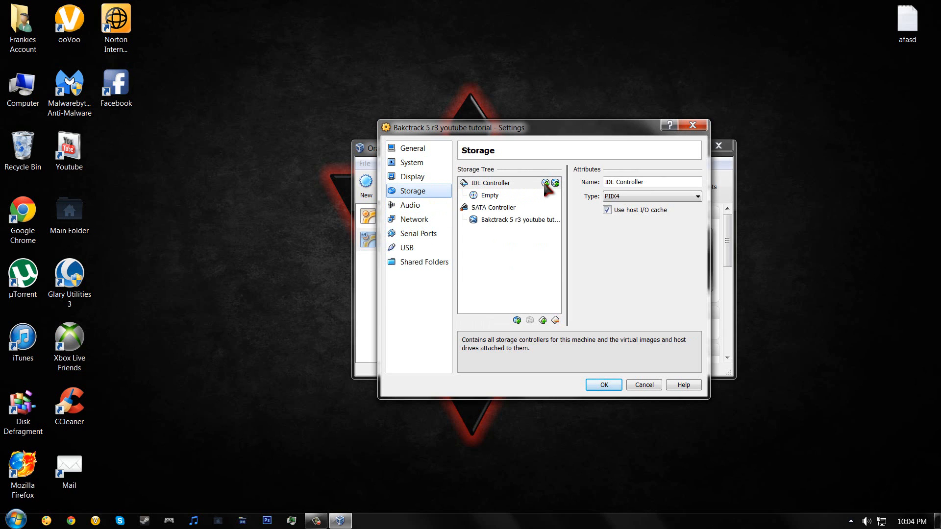
{"action": "left_click", "coordinate": [546, 183]}
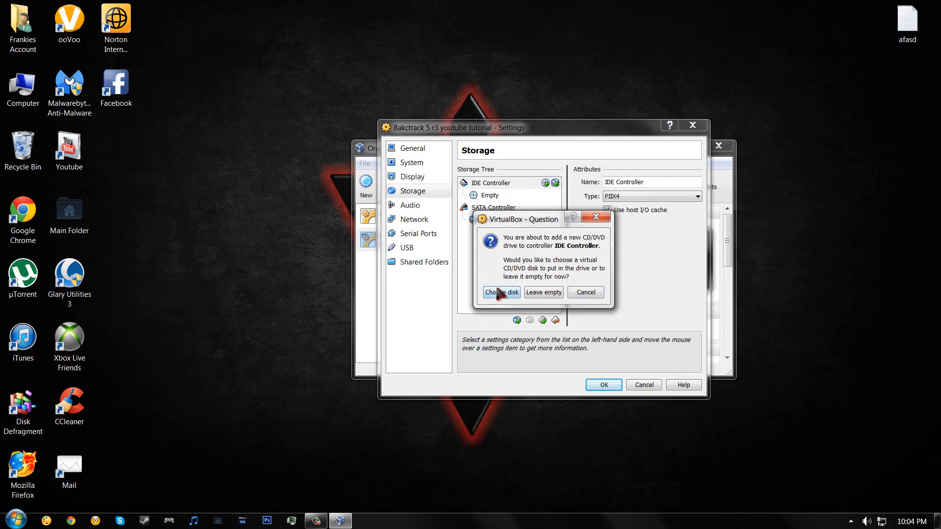
{"action": "left_click", "coordinate": [501, 292]}
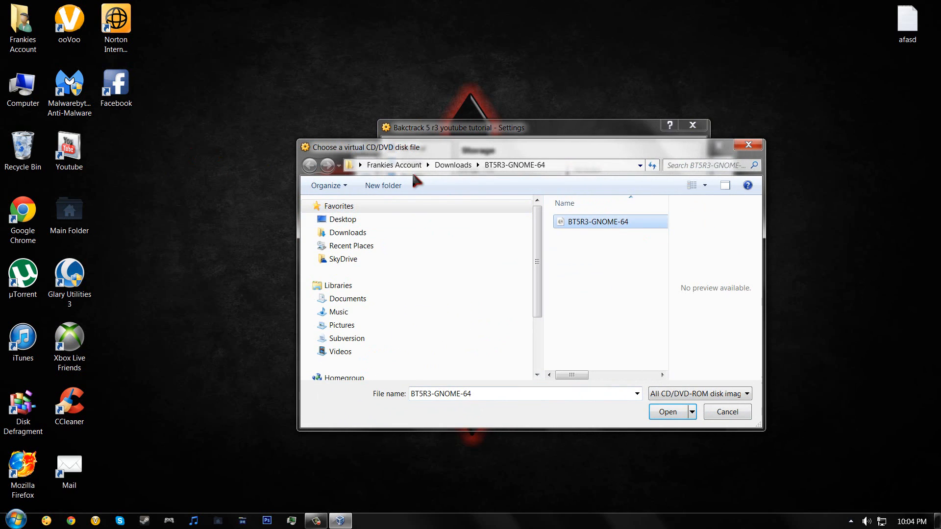
{"action": "mouse_move", "coordinate": [602, 222]}
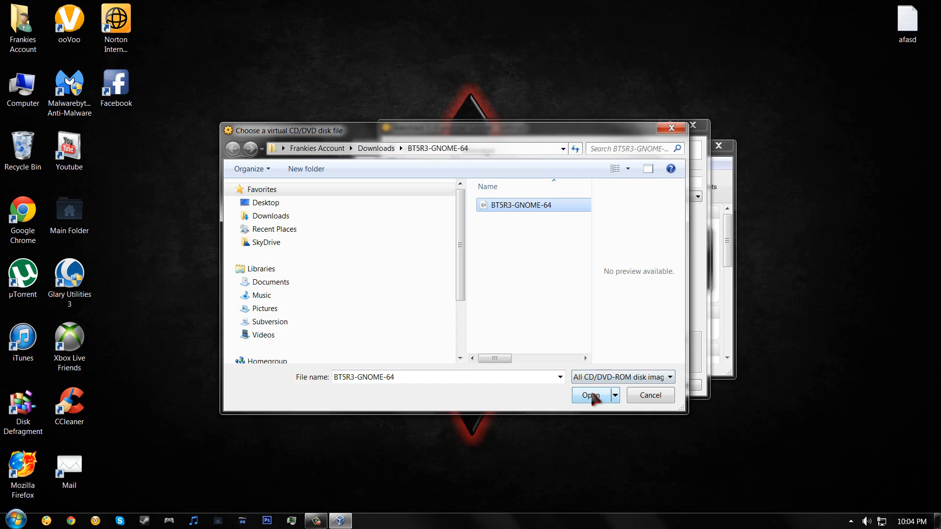
{"action": "left_click", "coordinate": [590, 395]}
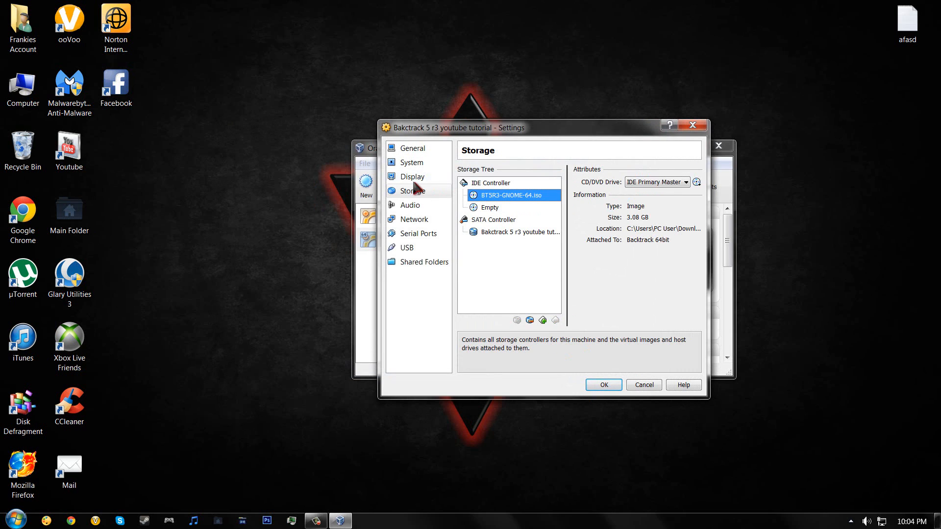
Enable IO APIC under System > Motherboard and save the machine settings with OK
{"action": "left_click", "coordinate": [411, 163]}
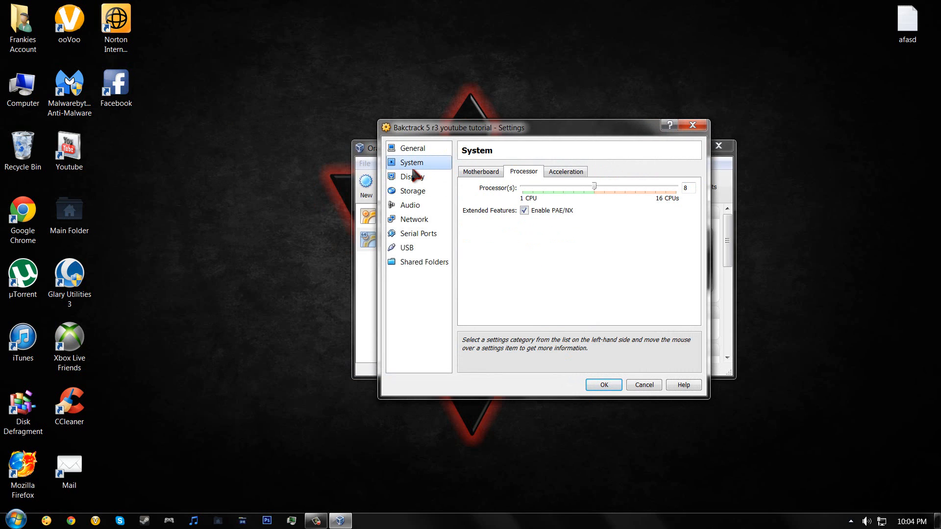
{"action": "left_click", "coordinate": [480, 171]}
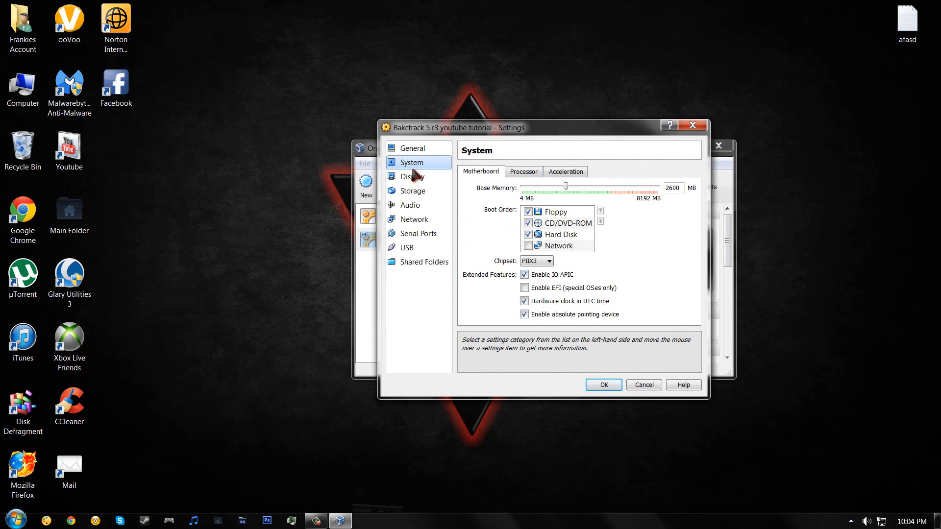
{"action": "left_click", "coordinate": [524, 275]}
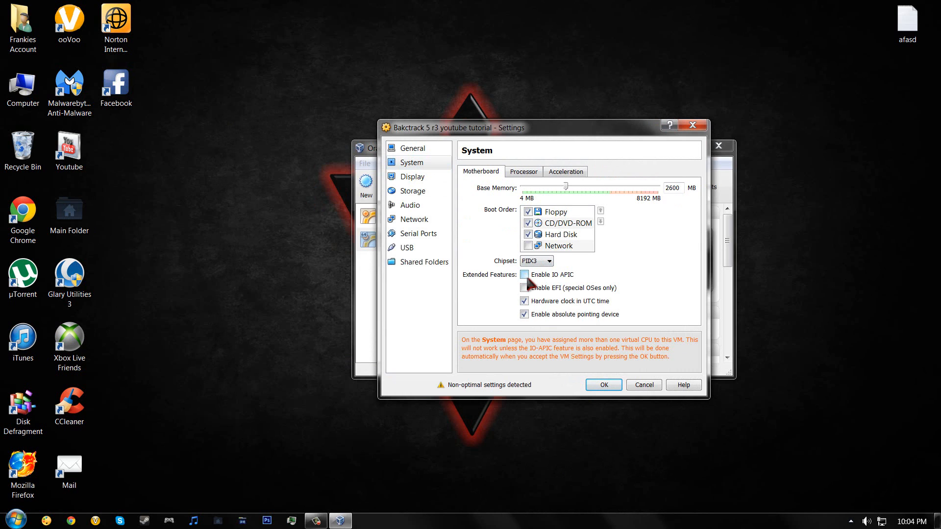
{"action": "left_click", "coordinate": [525, 275]}
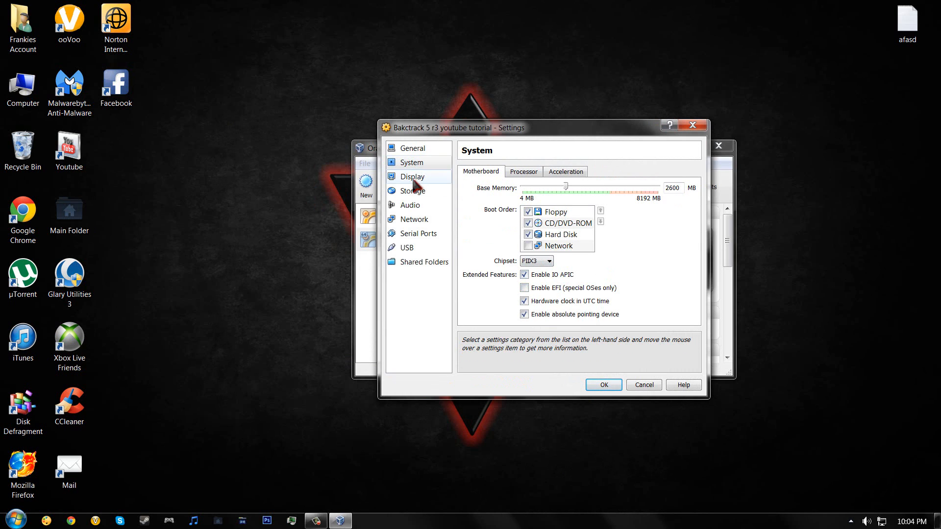
{"action": "left_click", "coordinate": [411, 177]}
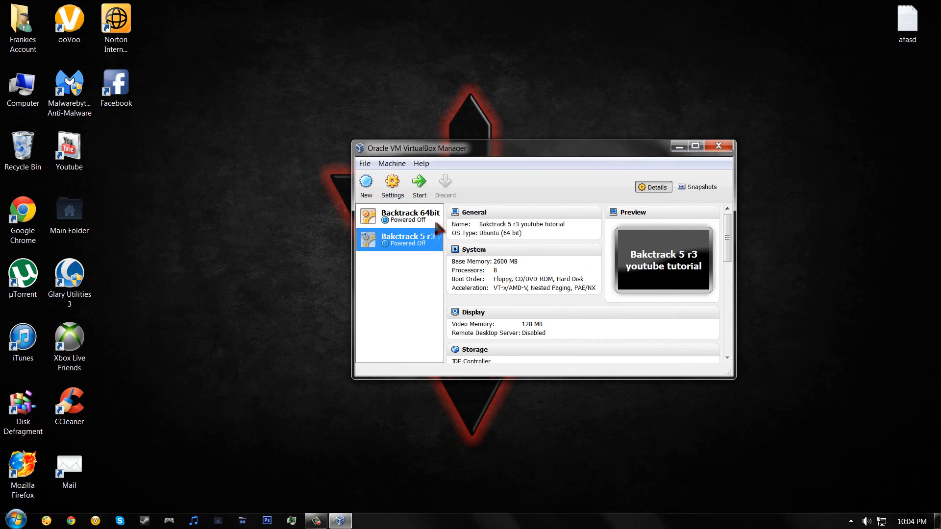
Start the Backtrack 5 r3 VM and launch its graphical desktop with startx
{"action": "left_click", "coordinate": [419, 184]}
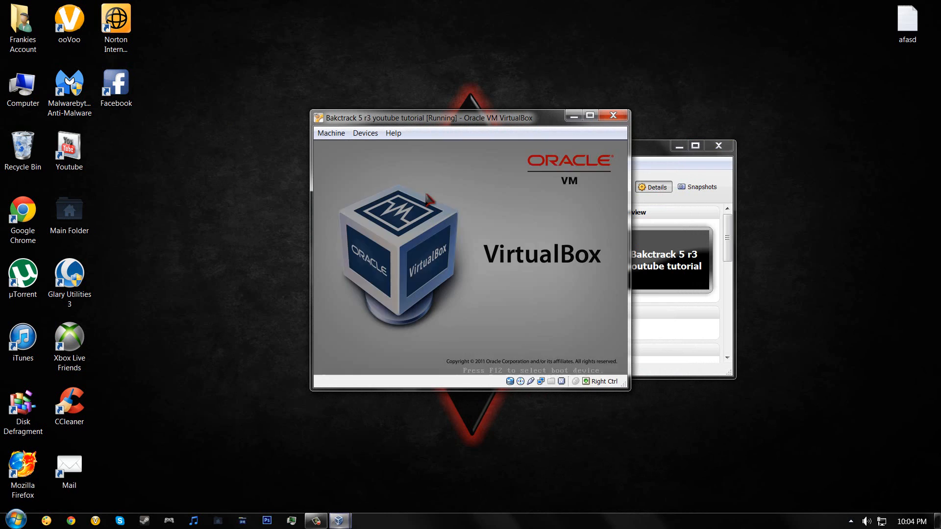
{"action": "left_click_drag", "start_coordinate": [420, 118], "coordinate": [460, 118]}
{"action": "type", "text": "8^"}
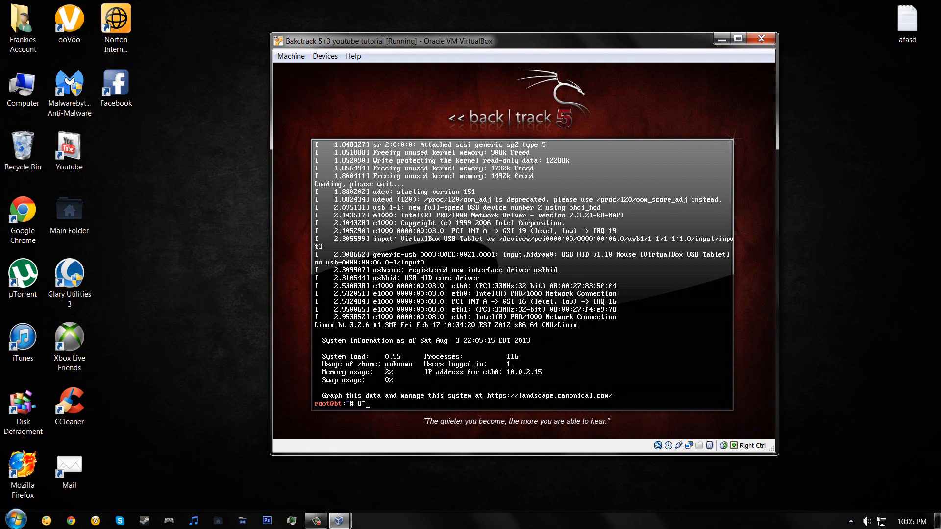
{"action": "key", "text": "BackSpace"}
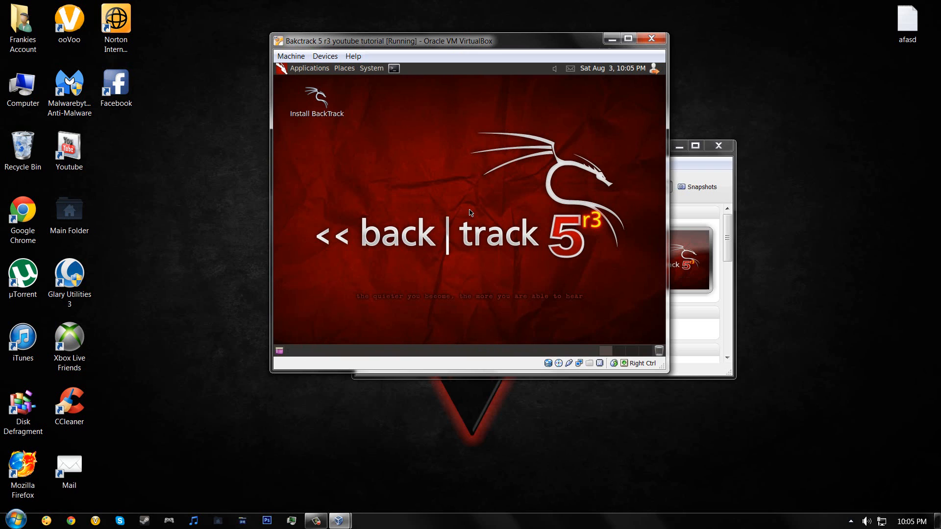
{"action": "mouse_move", "coordinate": [337, 90]}
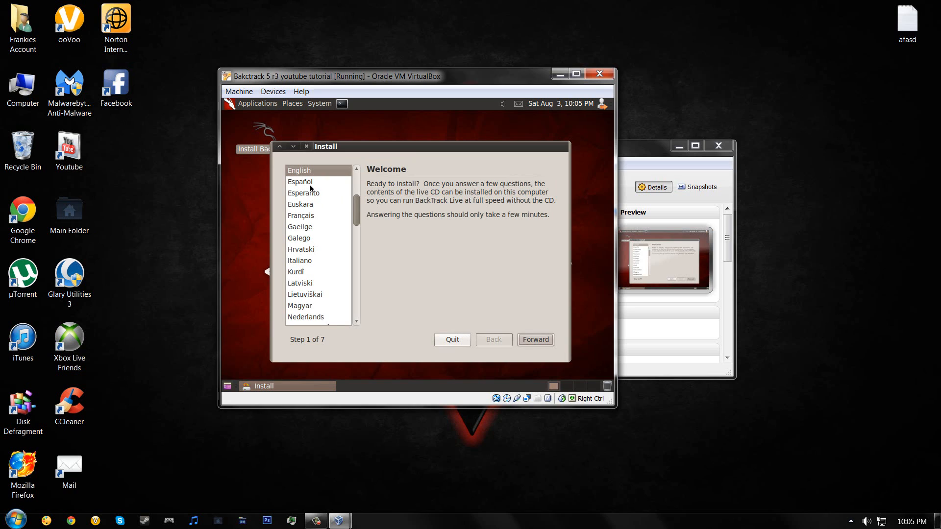
{"action": "mouse_move", "coordinate": [320, 186]}
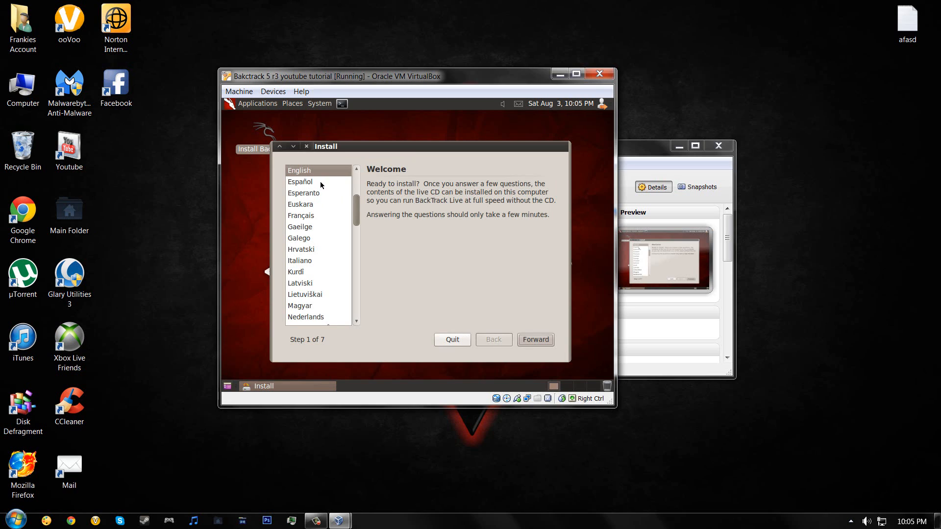
{"action": "mouse_move", "coordinate": [535, 340]}
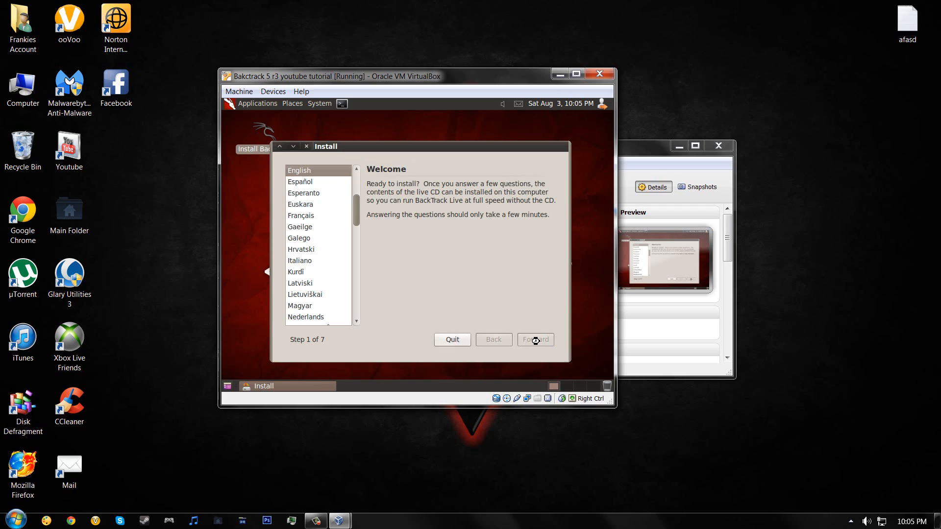
Keep English as the installer language and continue to the location page
{"action": "left_click", "coordinate": [535, 340]}
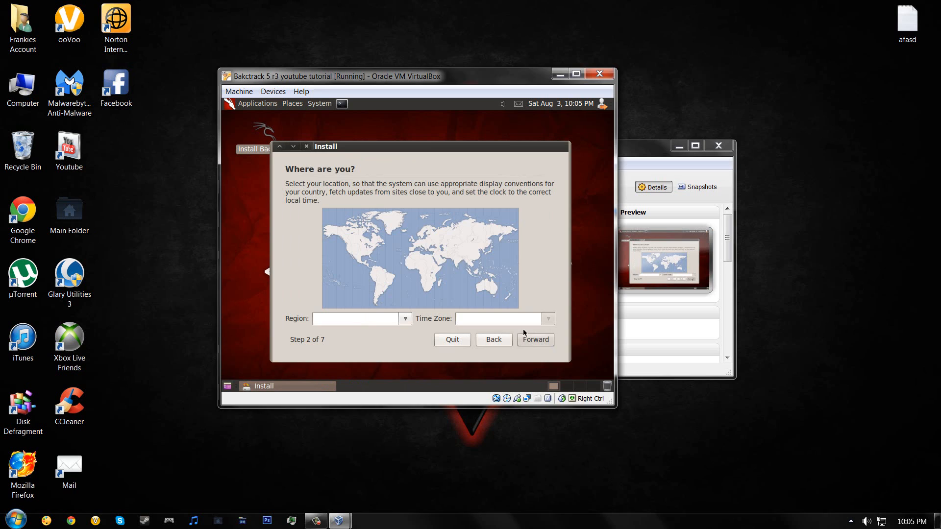
Choose region United States, keep USA keyboard and entire-disk layout, and start installing
{"action": "left_click", "coordinate": [405, 318]}
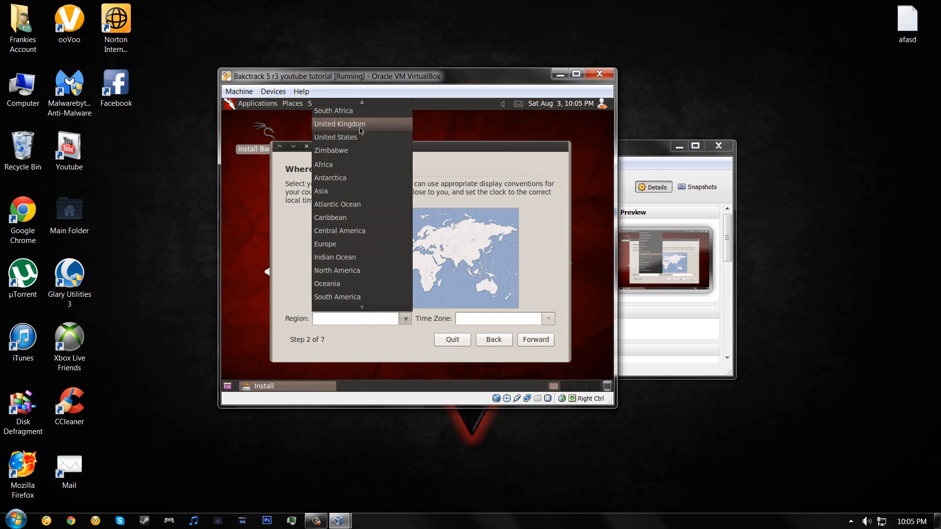
{"action": "left_click", "coordinate": [336, 137]}
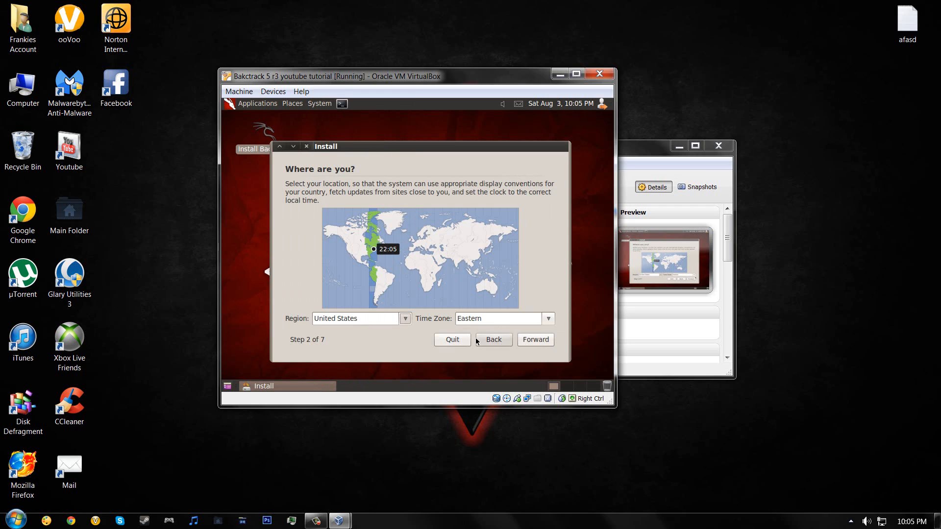
{"action": "left_click", "coordinate": [535, 340]}
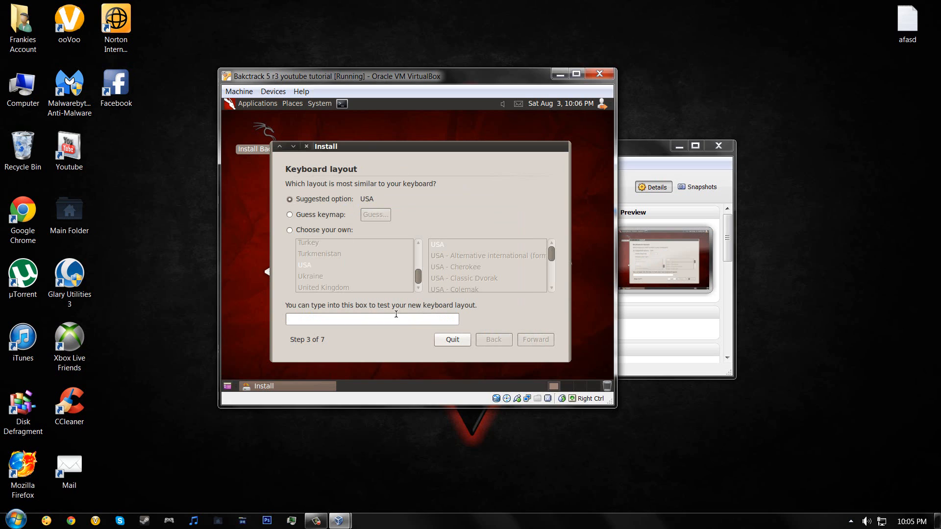
{"action": "left_click", "coordinate": [535, 340]}
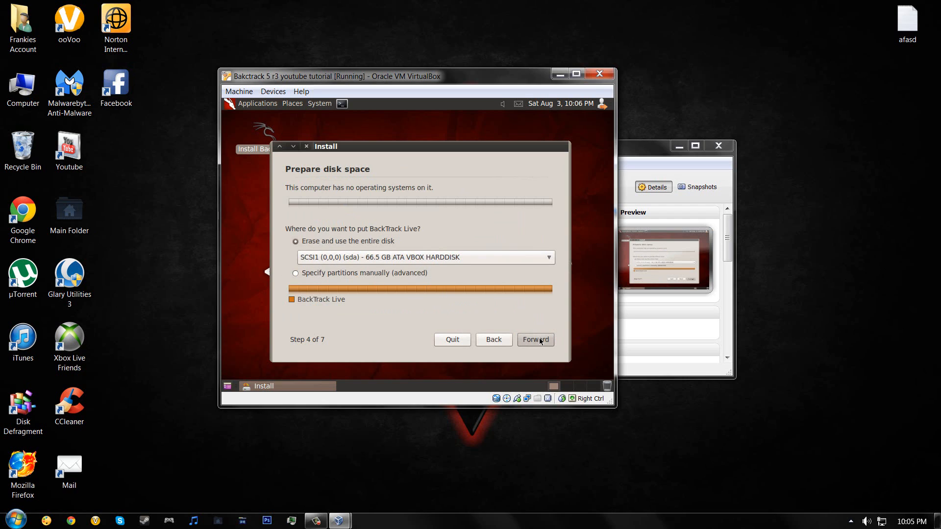
{"action": "left_click", "coordinate": [535, 340]}
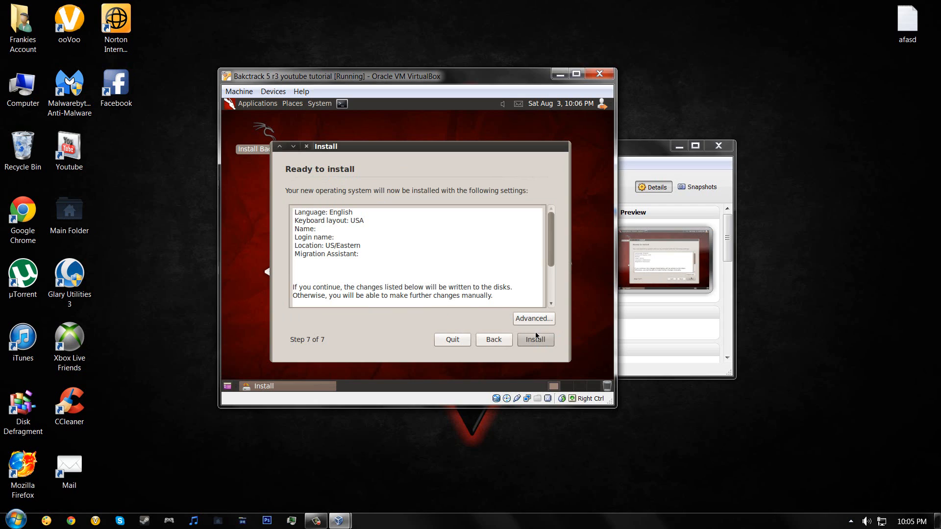
{"action": "mouse_move", "coordinate": [525, 351]}
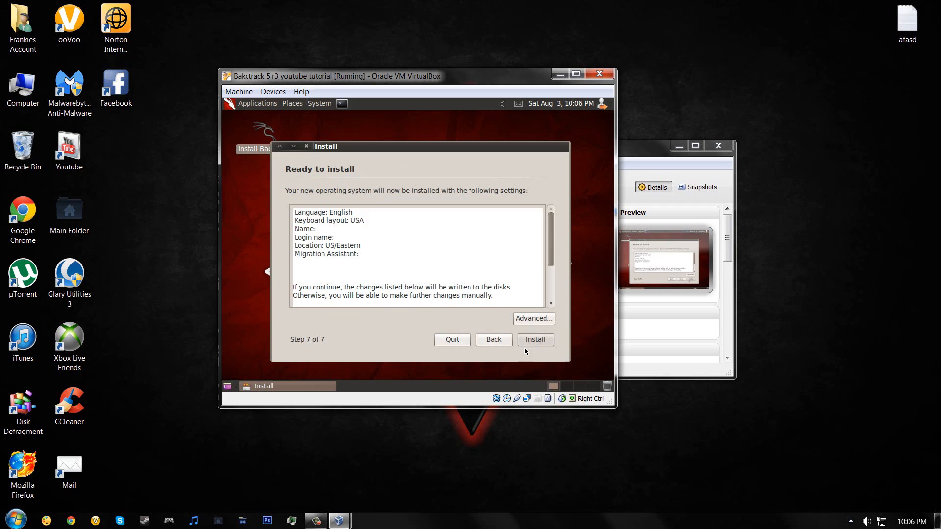
{"action": "left_click", "coordinate": [535, 340]}
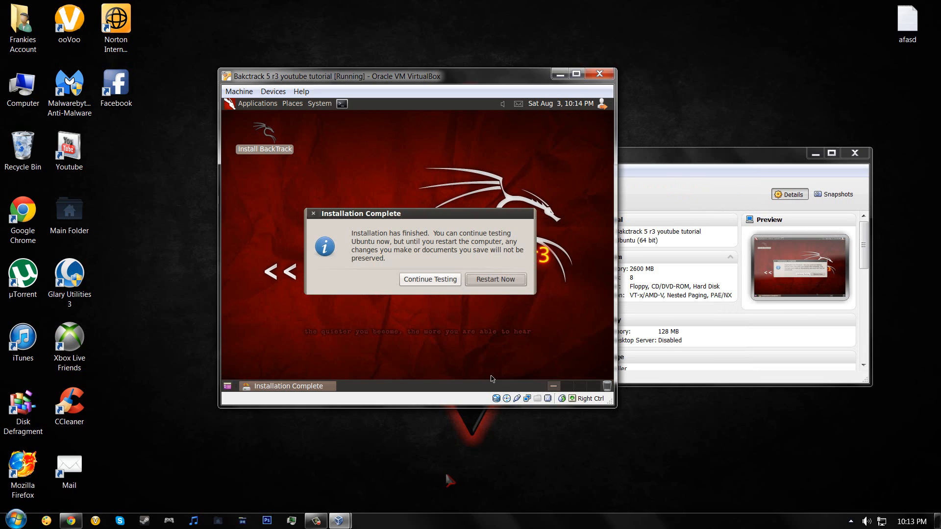
{"action": "mouse_move", "coordinate": [406, 105]}
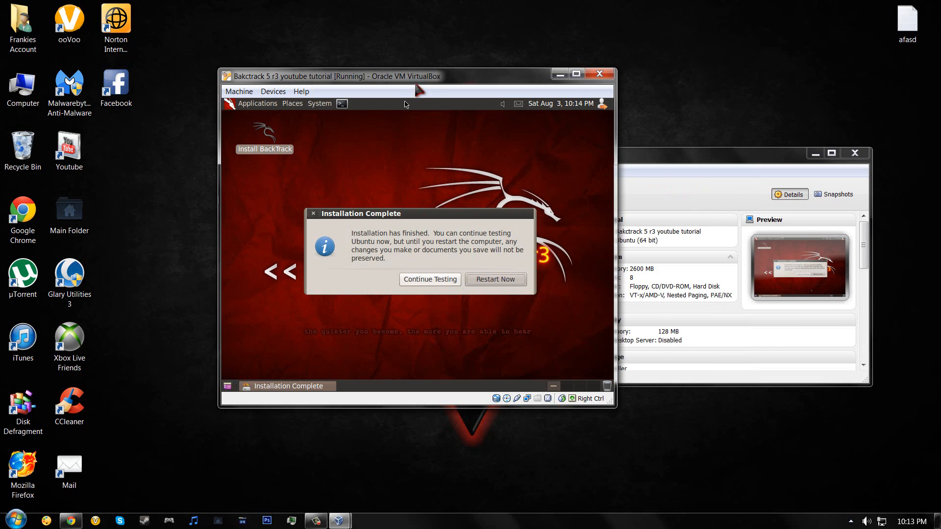
{"action": "mouse_move", "coordinate": [496, 279]}
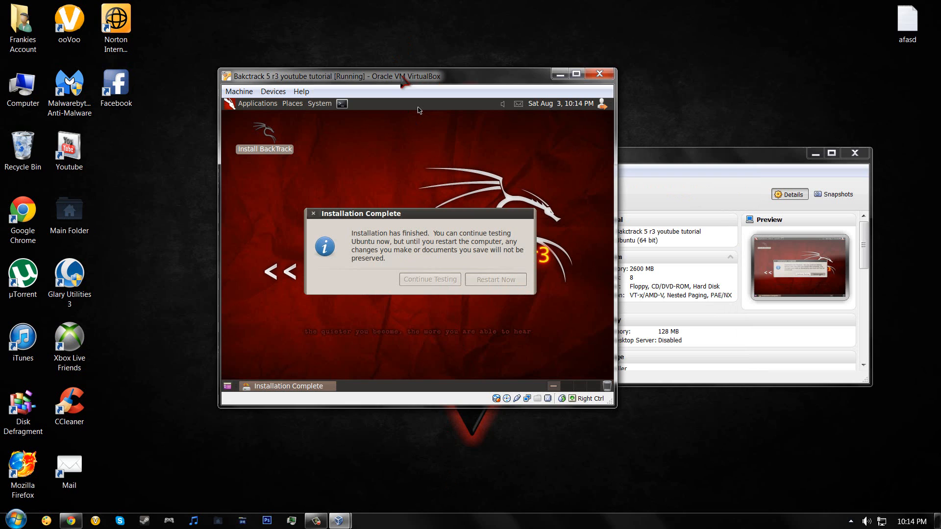
Choose Restart Now in the Installation Complete dialog
{"action": "left_click", "coordinate": [495, 279]}
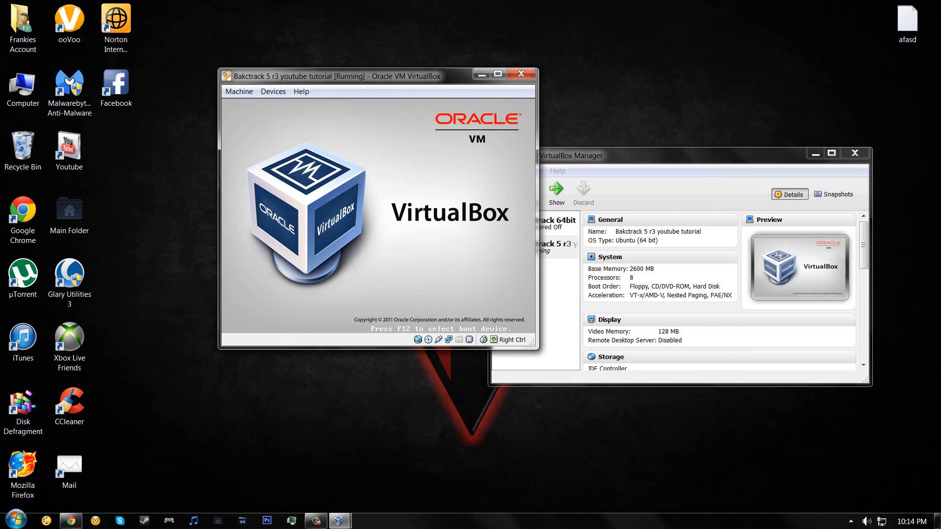
Enter root as the login name at the bt console prompt and start typing the password
{"action": "left_click", "coordinate": [498, 73]}
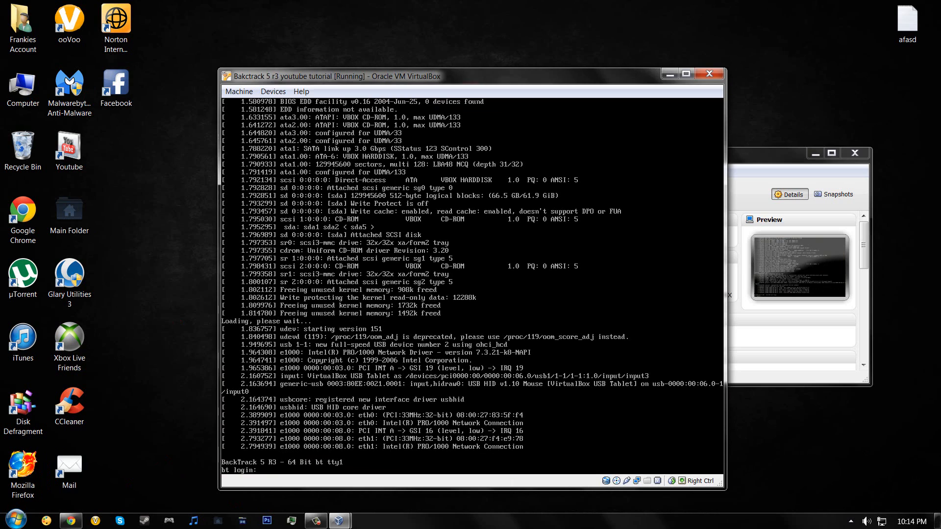
{"action": "type", "text": "root"}
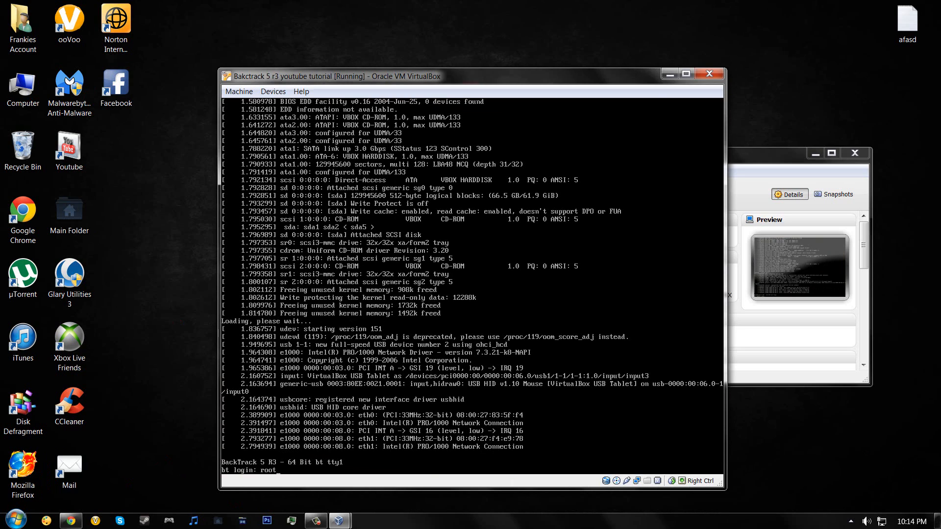
{"action": "key", "text": "Return"}
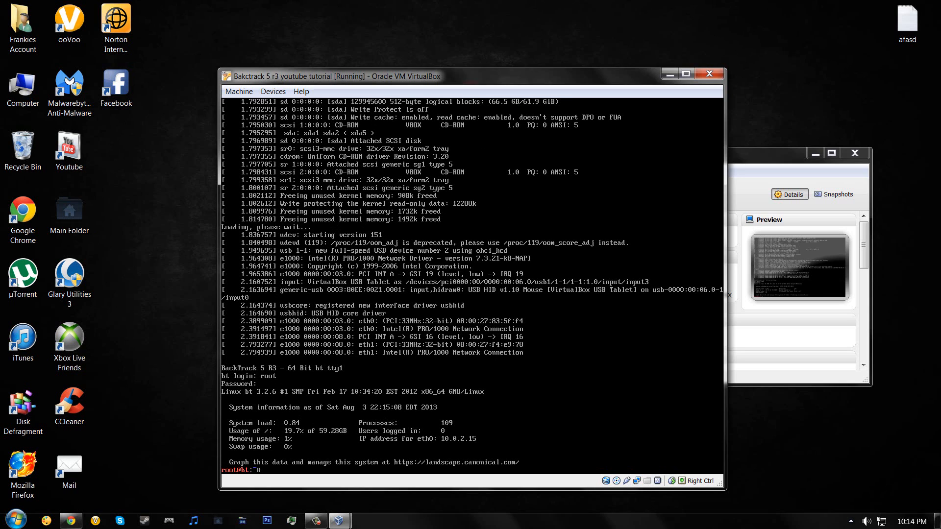
{"action": "type", "text": "s"}
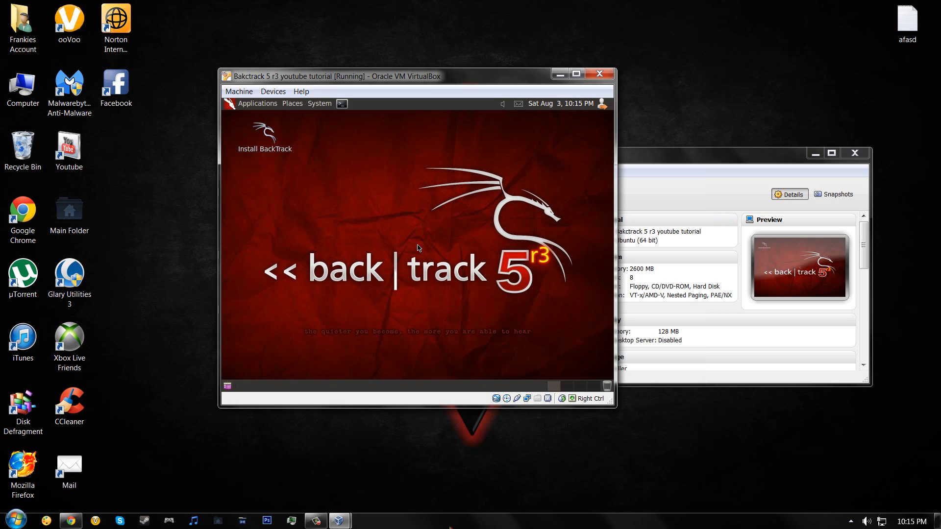
{"action": "mouse_move", "coordinate": [320, 104]}
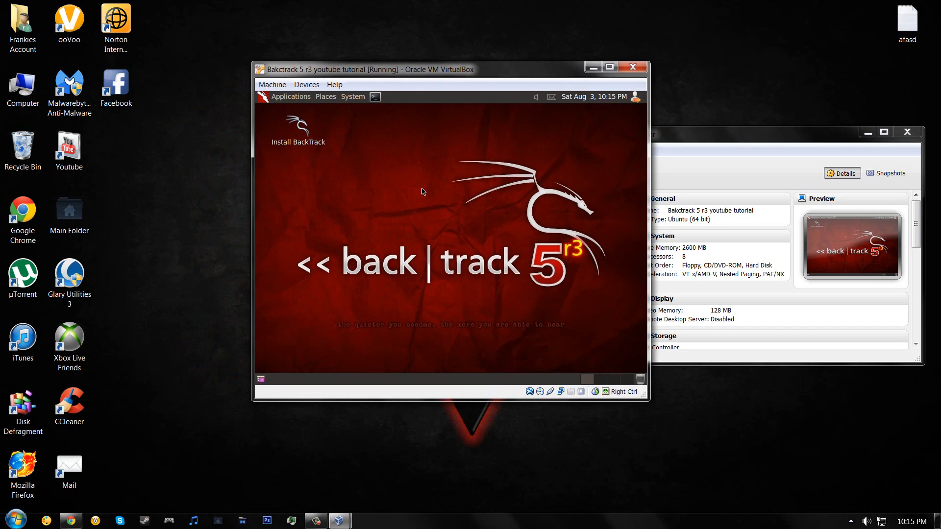
{"action": "mouse_move", "coordinate": [451, 371]}
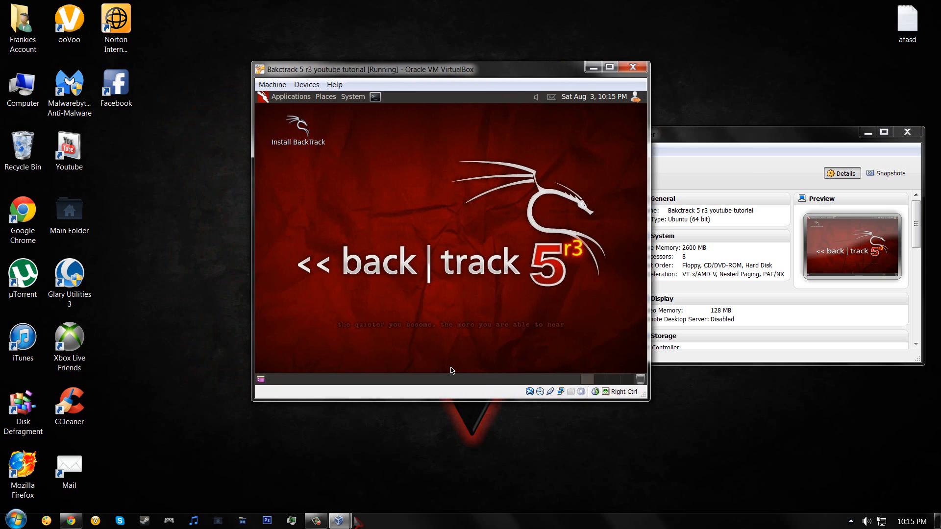
{"action": "mouse_move", "coordinate": [339, 520]}
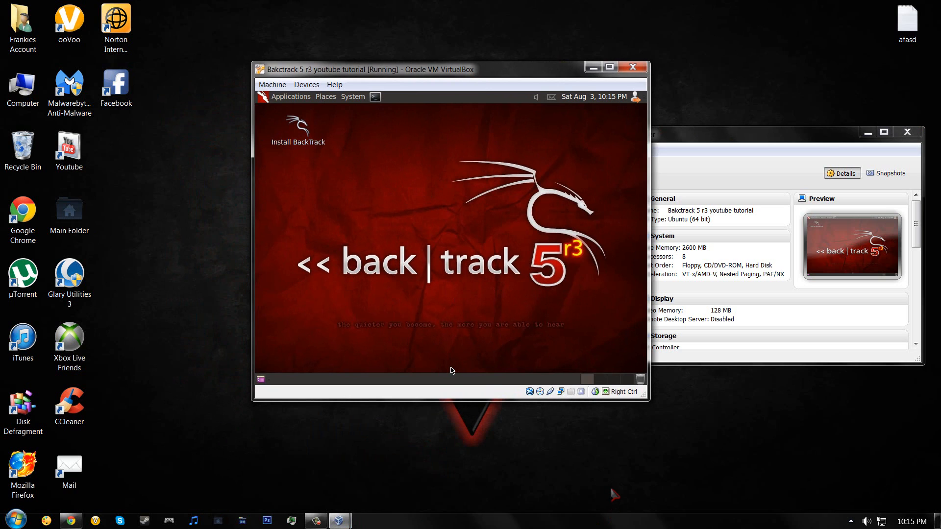
{"action": "mouse_move", "coordinate": [600, 480]}
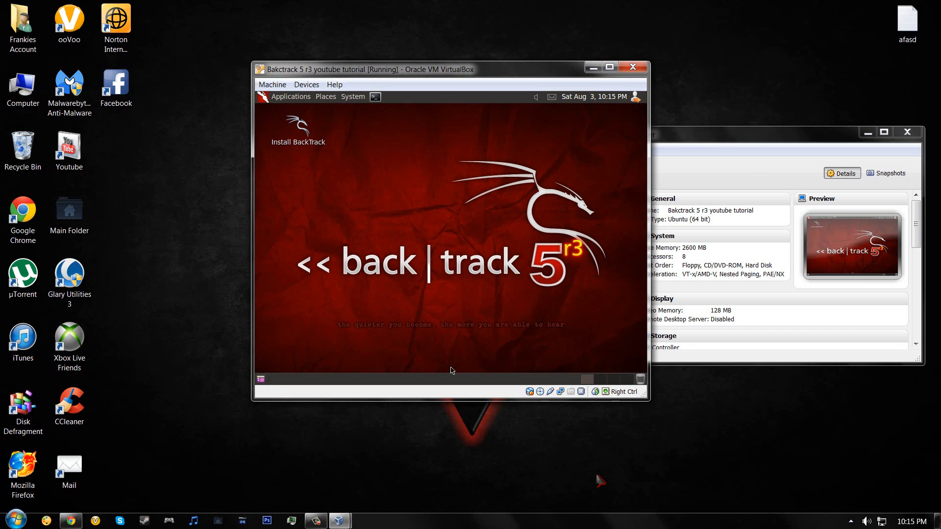